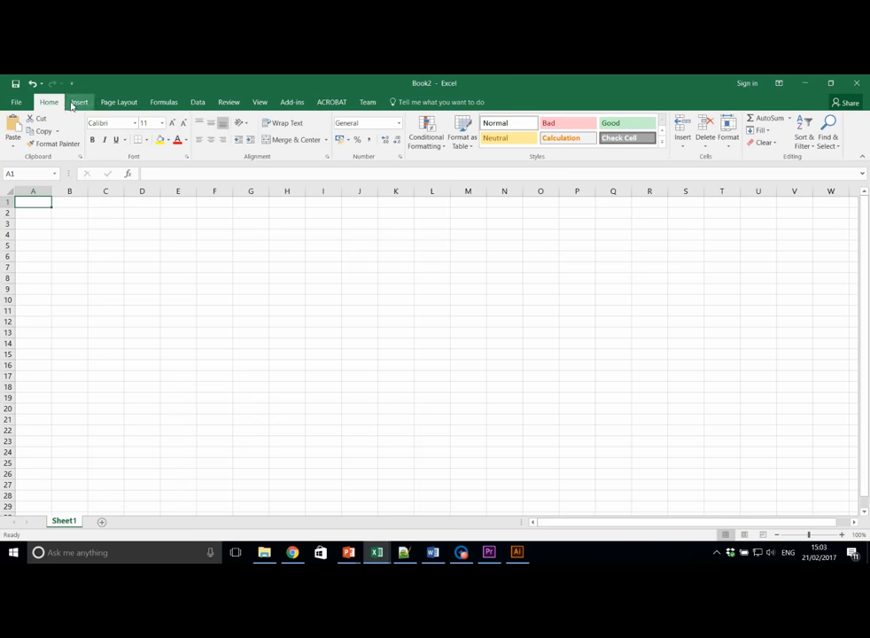
- Start a From Text import and choose the unemployment_spear text file
left_click(199, 101)
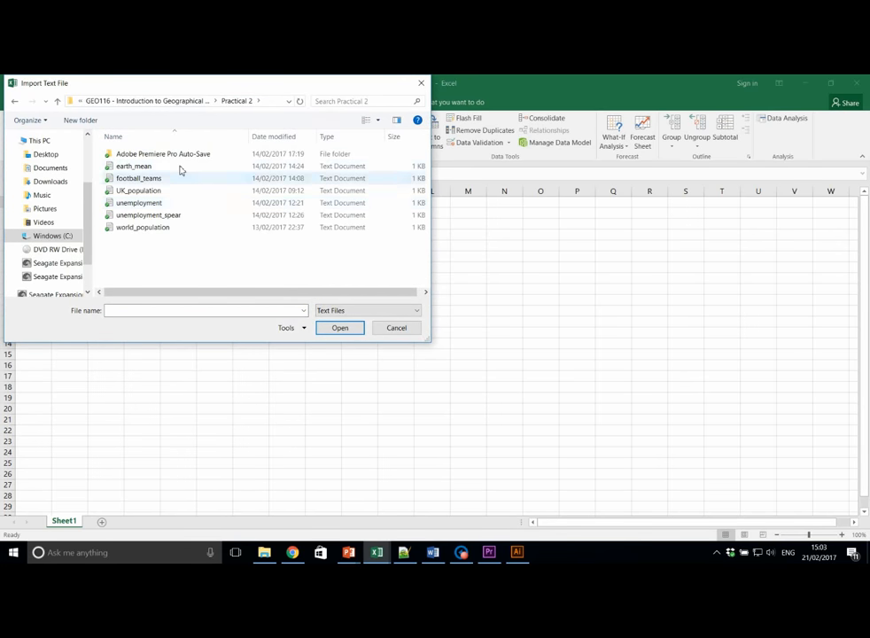
left_click(149, 214)
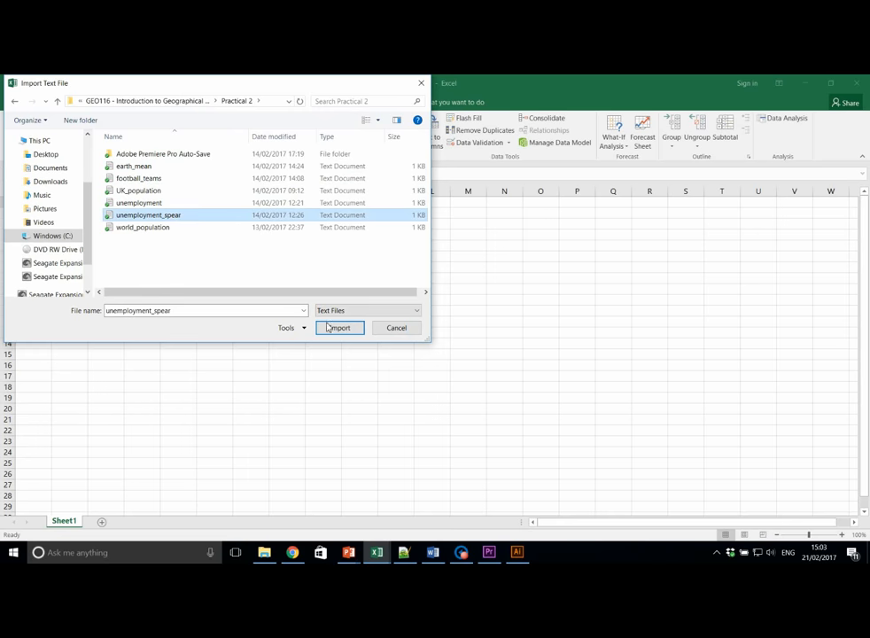
left_click(338, 328)
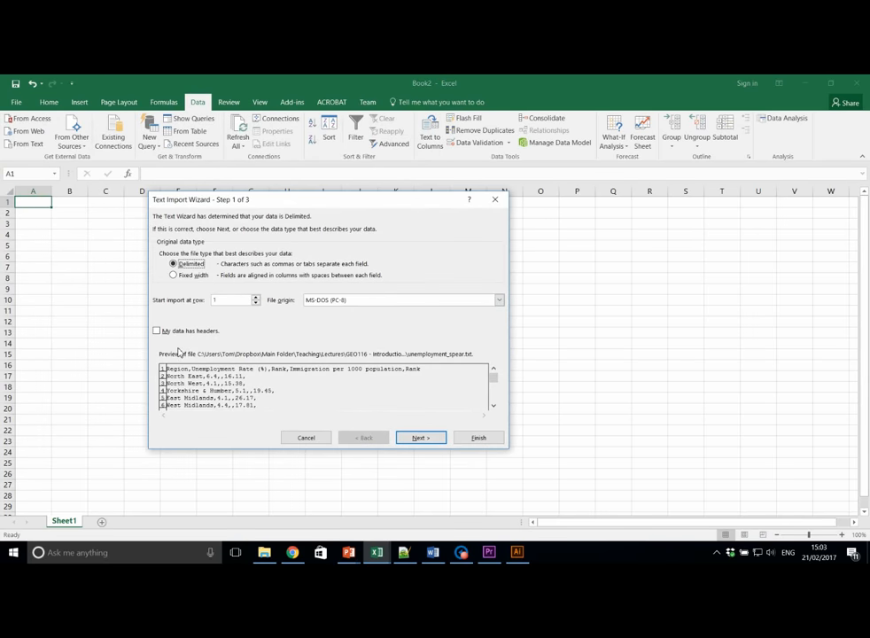
- Parse the file as Delimited, split on commas, and finish the wizard
left_click(156, 331)
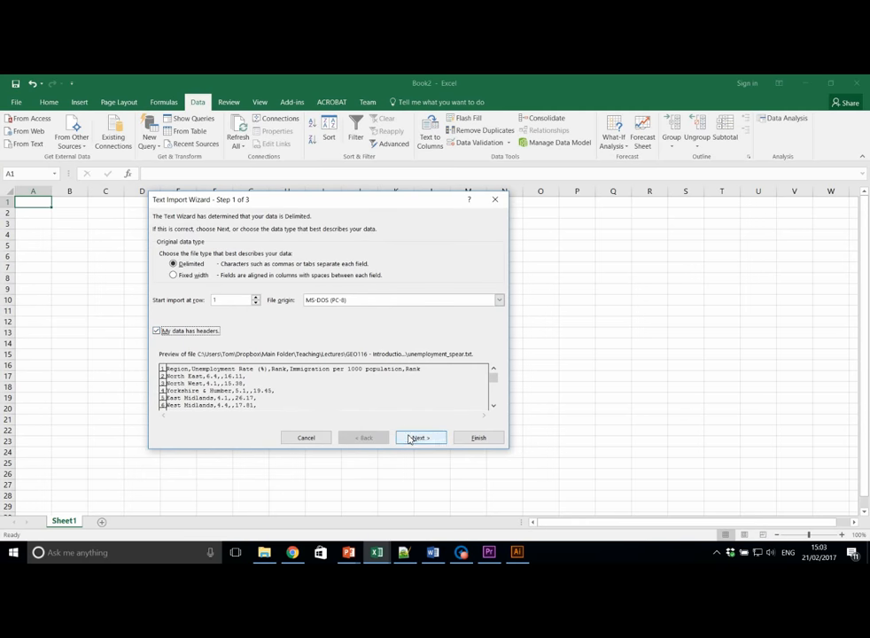
left_click(419, 436)
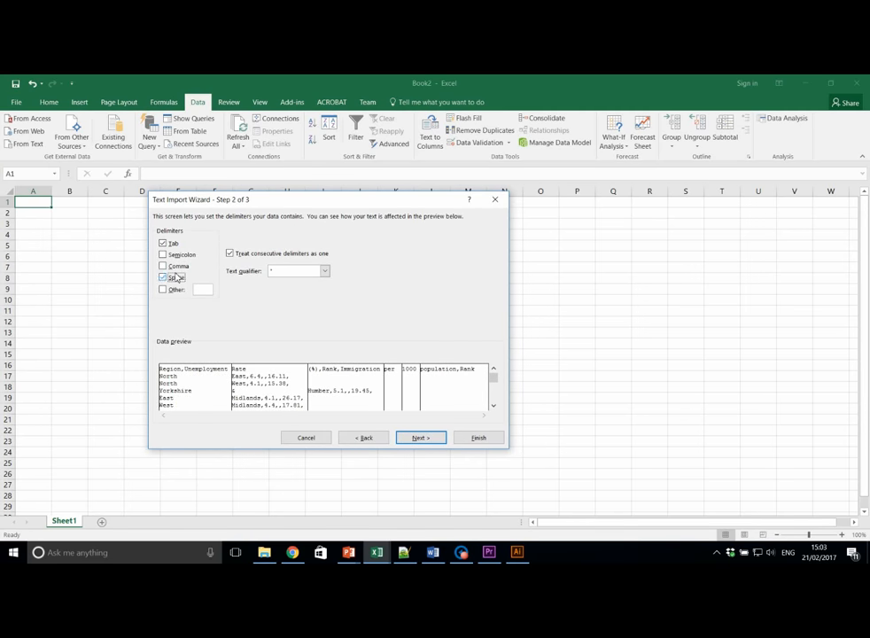
left_click(163, 266)
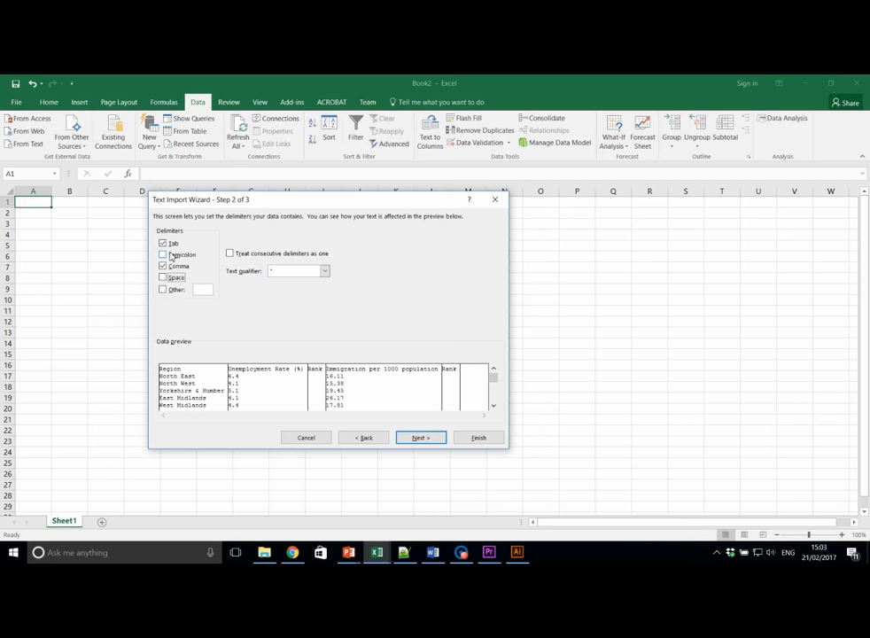
left_click(163, 243)
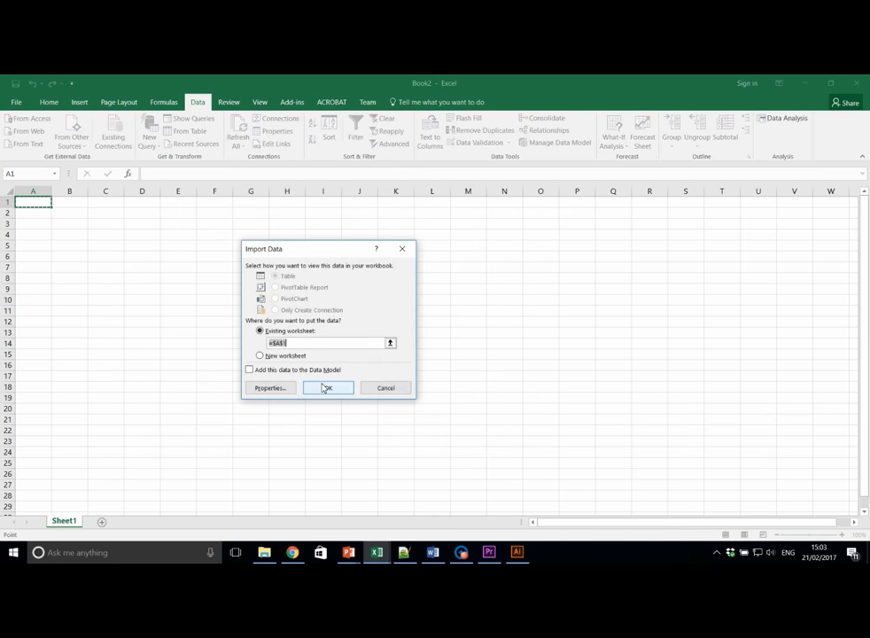
- Place the imported data on the existing worksheet starting at $A$1
left_click(326, 387)
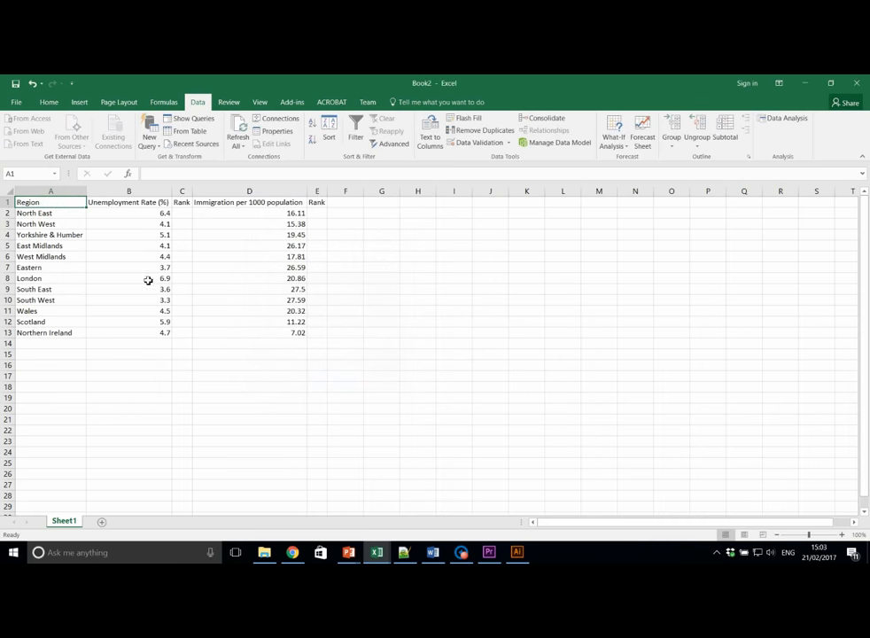
mouse_move(211, 335)
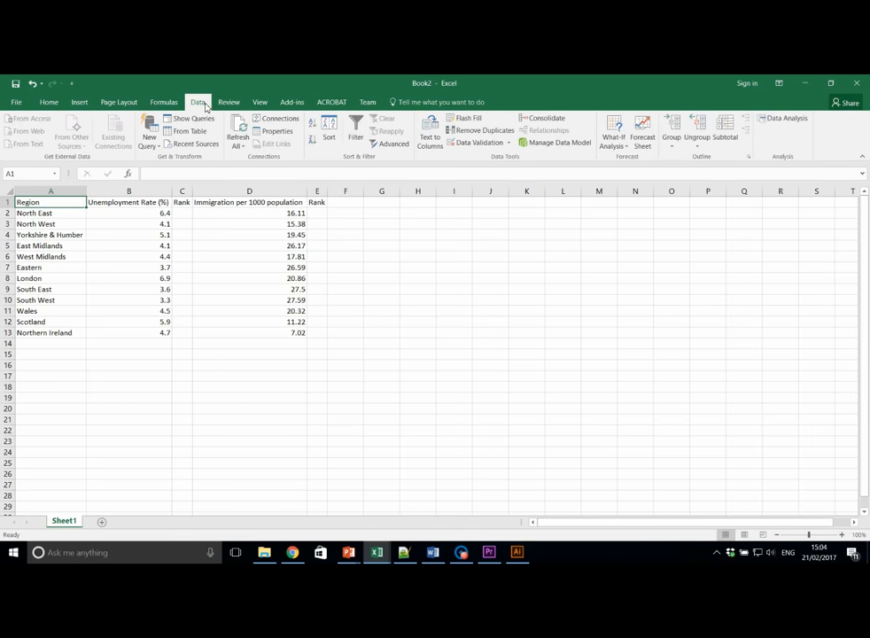
- Start a Regression with immigration D2:D13 as Y and unemployment B2:B13 as X
left_click(787, 120)
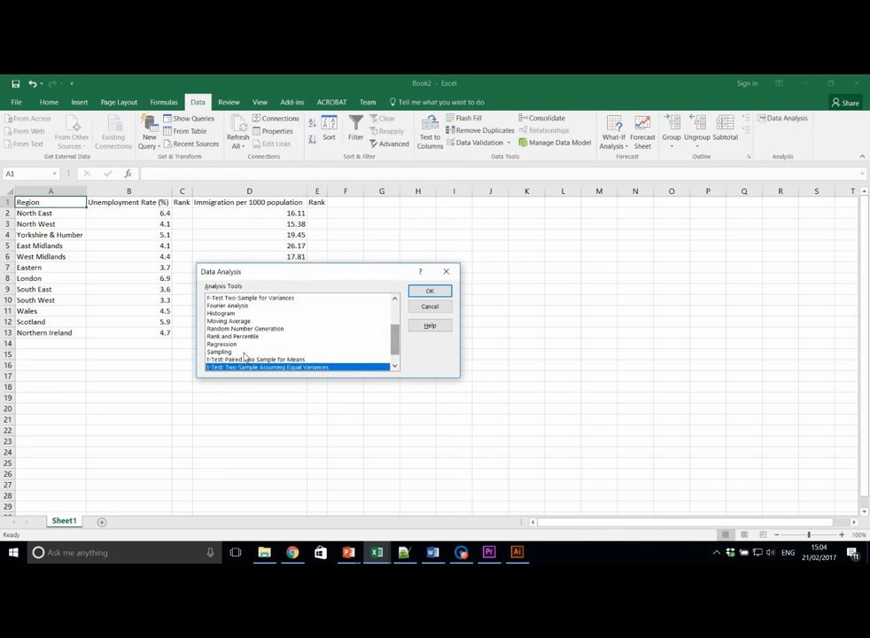
left_click(429, 290)
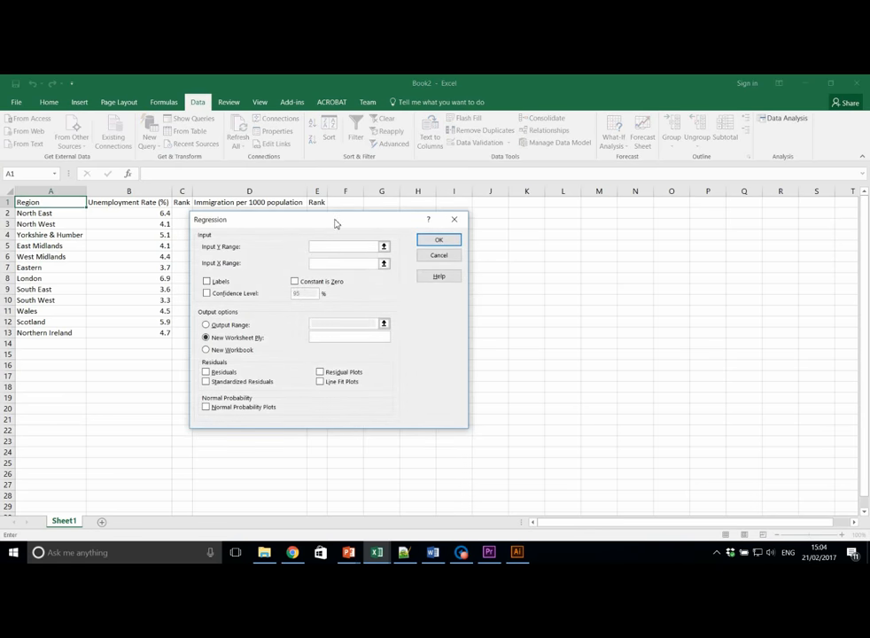
left_click_drag(335, 219, 556, 216)
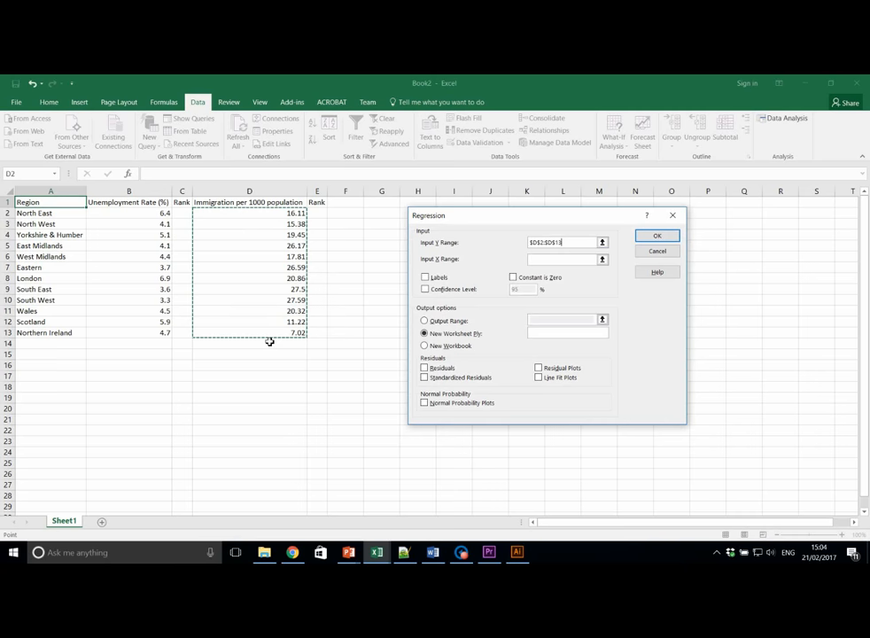
left_click(563, 259)
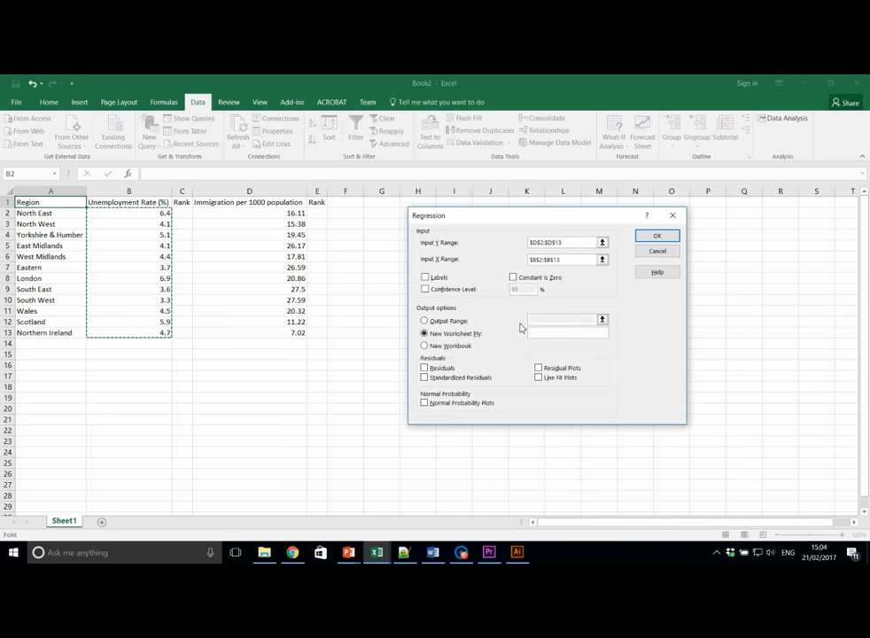
- Direct output to G1 on this sheet with Residuals and Line Fit Plots included
left_click(423, 319)
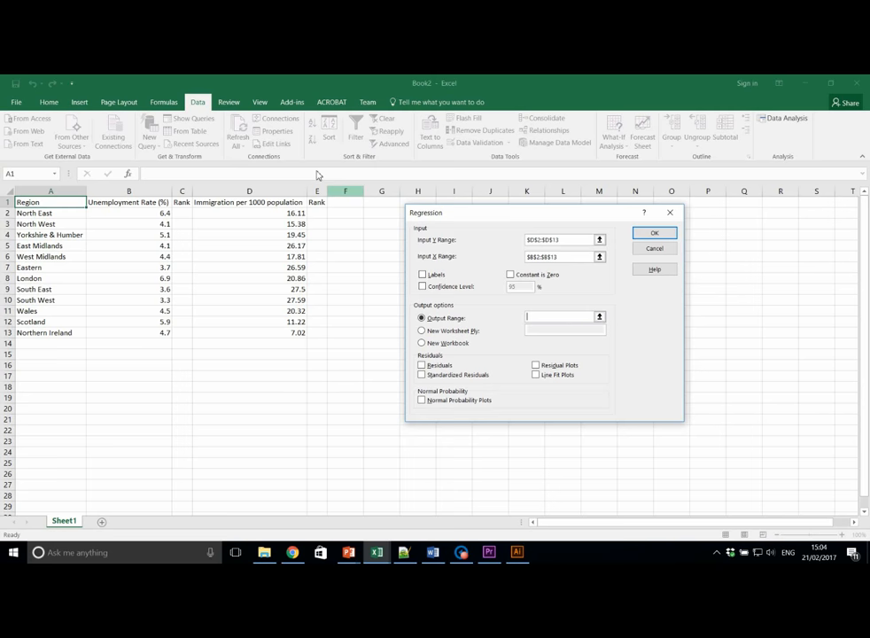
left_click(381, 202)
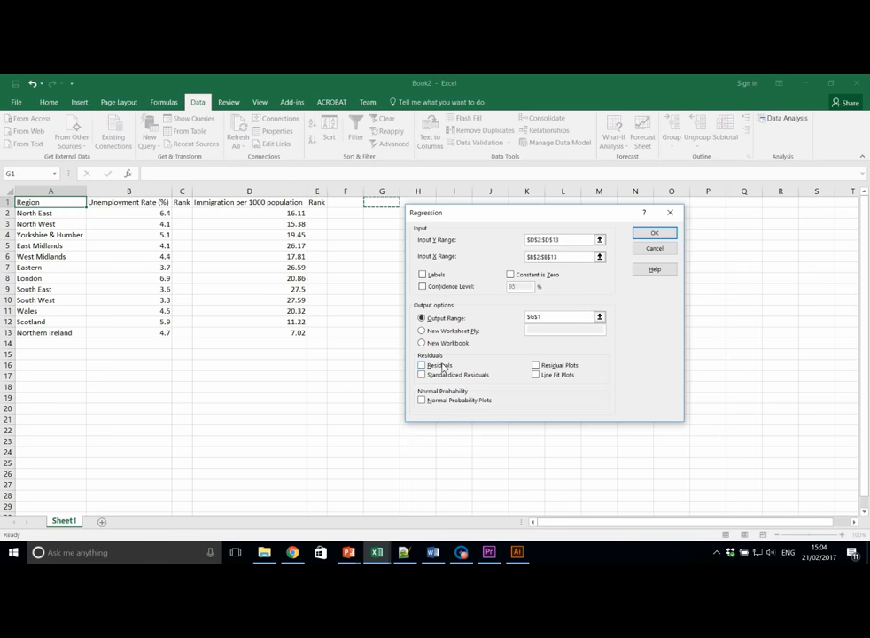
left_click(422, 365)
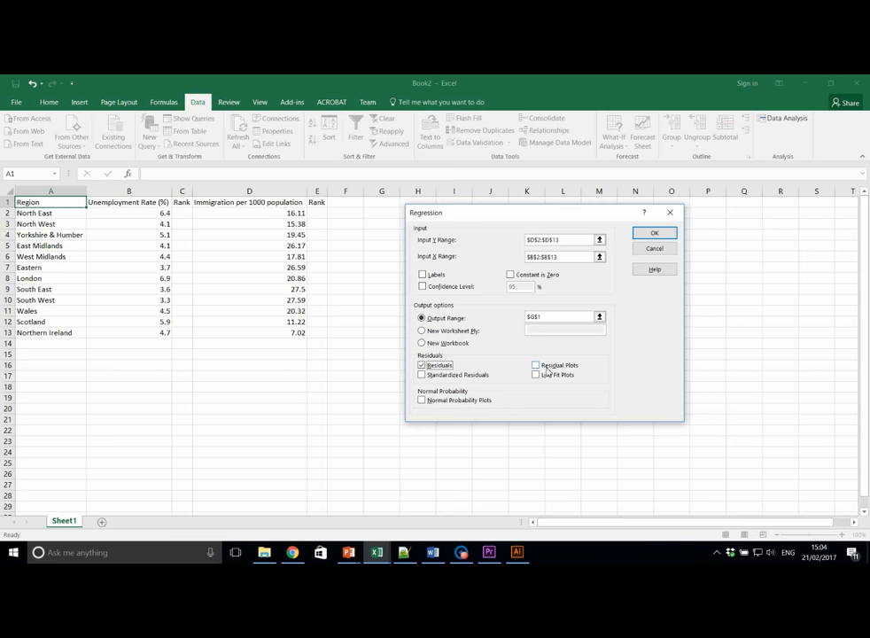
left_click(535, 374)
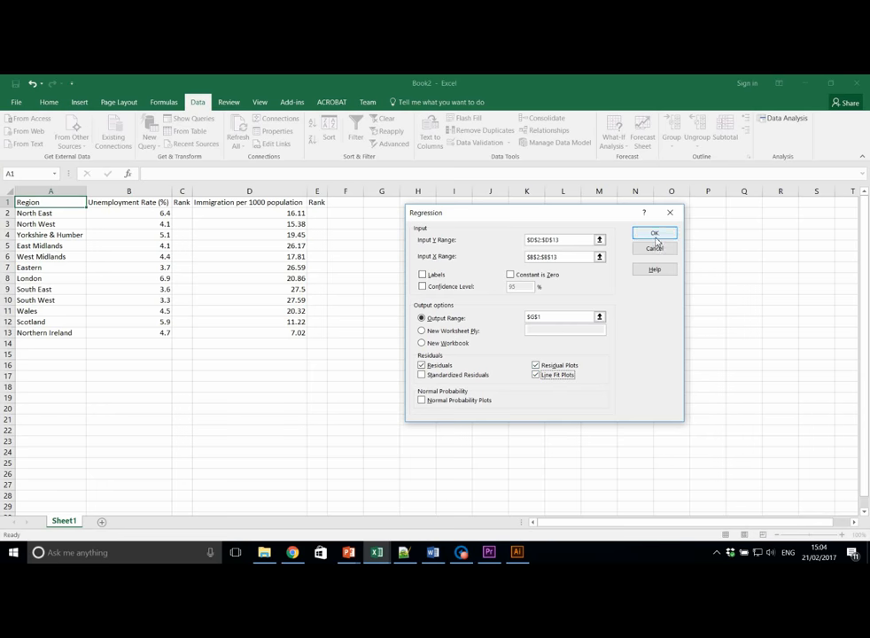
- Run the regression, review the summary and residual output, and select the line fit plot
left_click(656, 232)
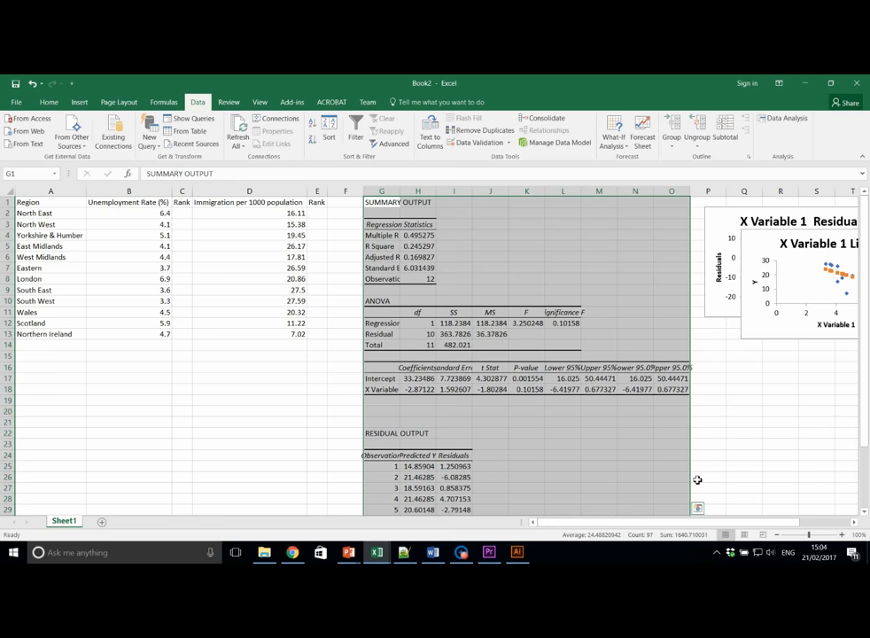
mouse_move(563, 468)
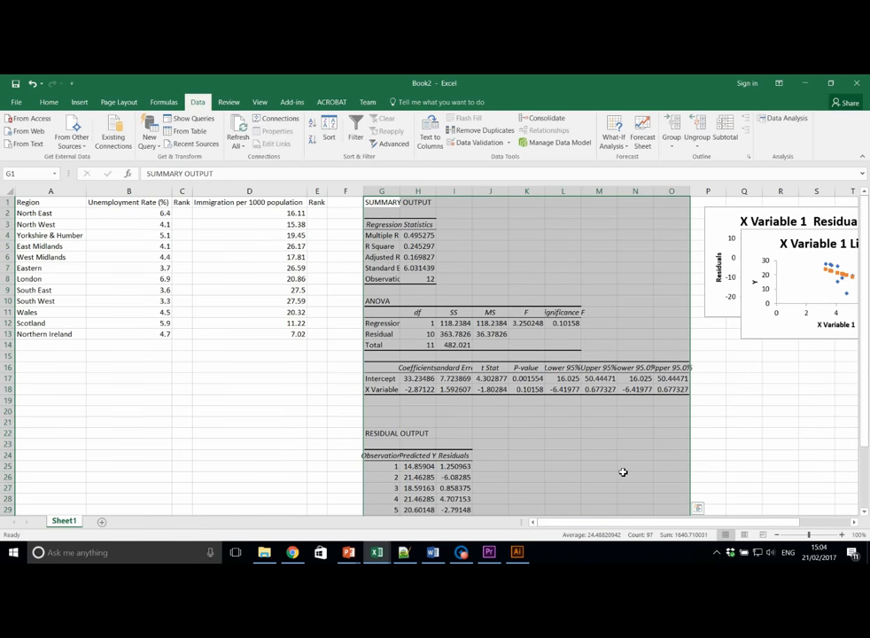
left_click(491, 279)
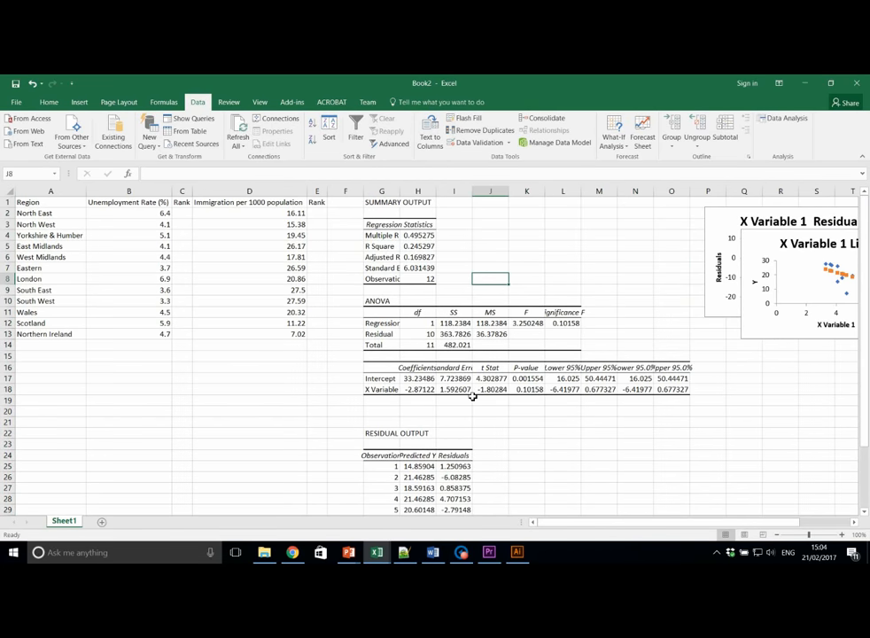
mouse_move(546, 433)
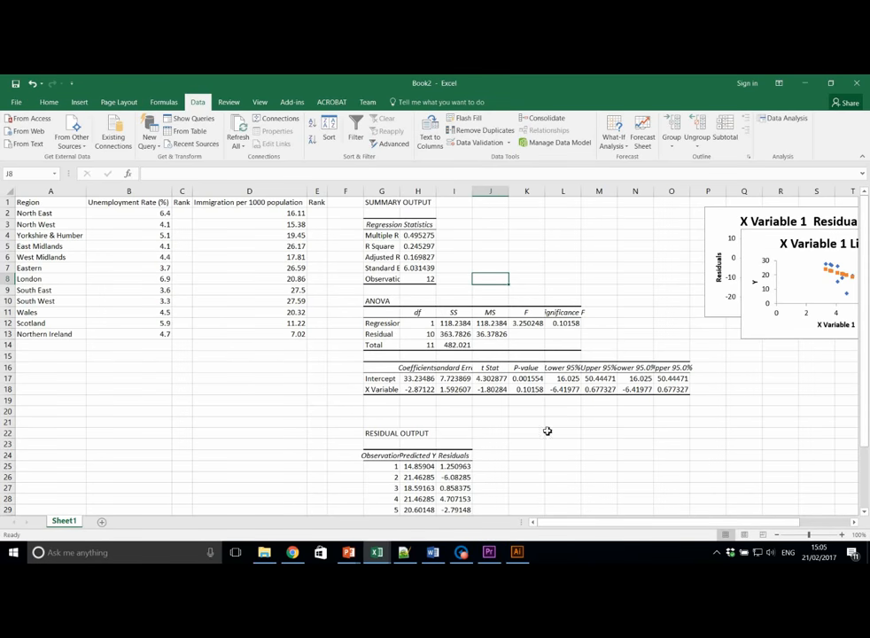
scroll("down", 3)
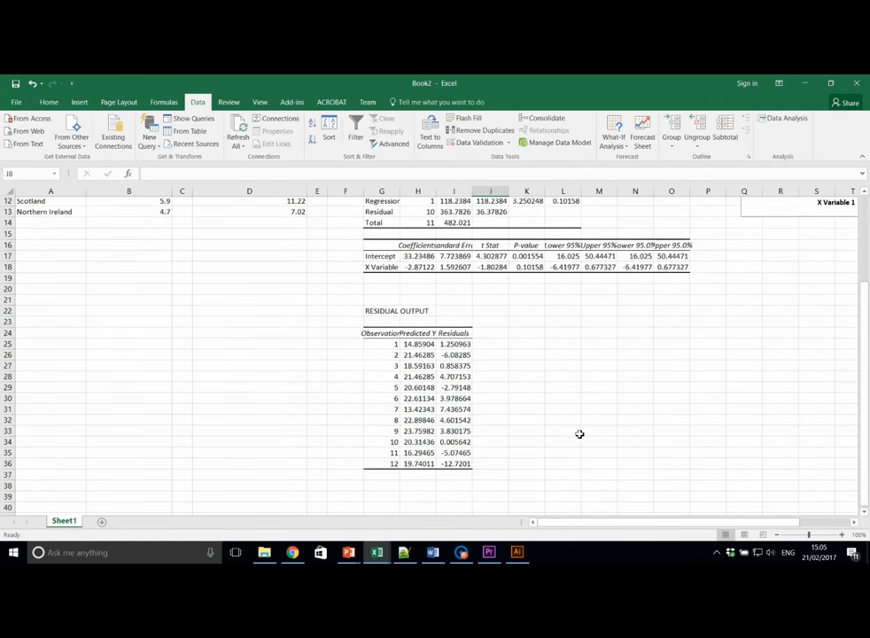
scroll("down", 3)
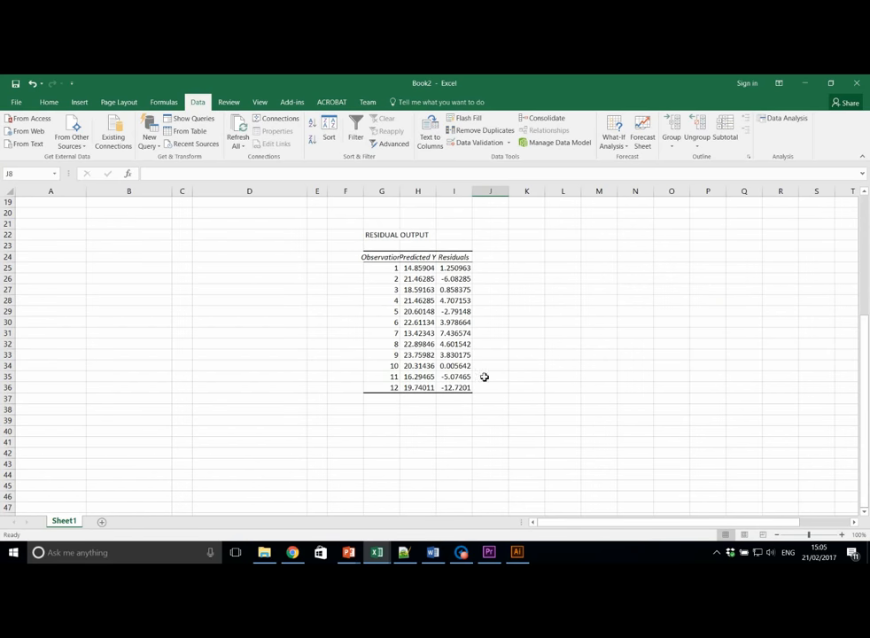
scroll("up", 3)
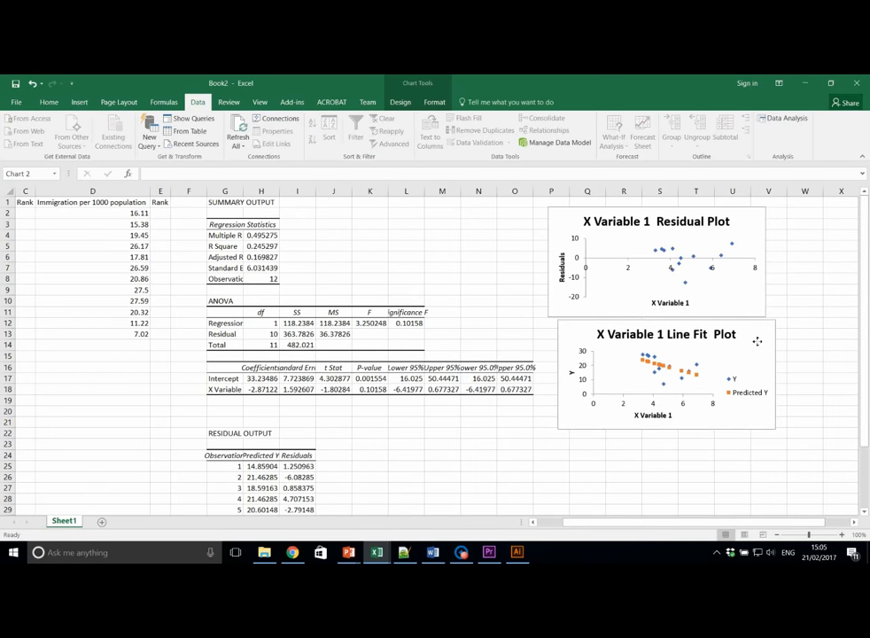
left_click(658, 381)
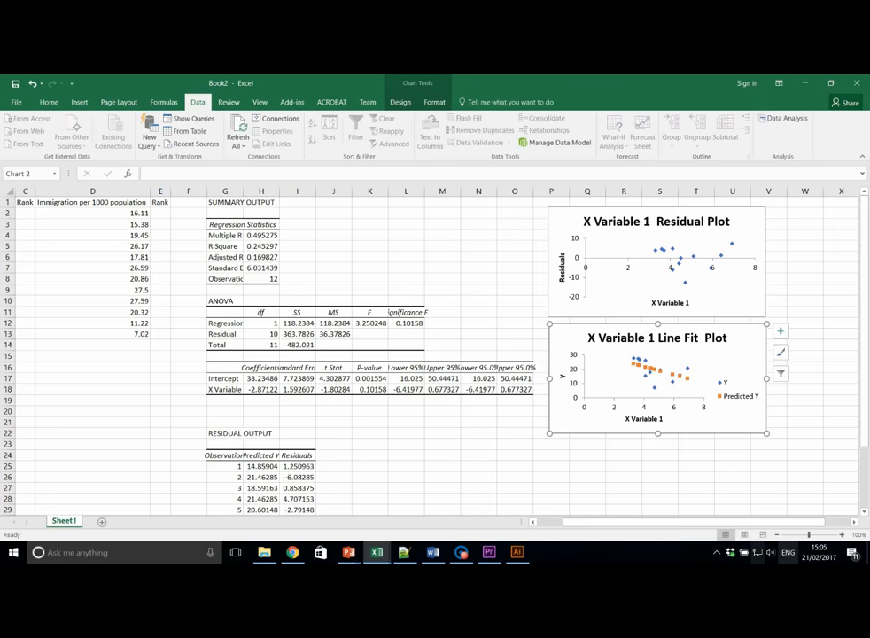
- Autofit column G so the regression labels read in full and inspect the R Square value
scroll("left", 3)
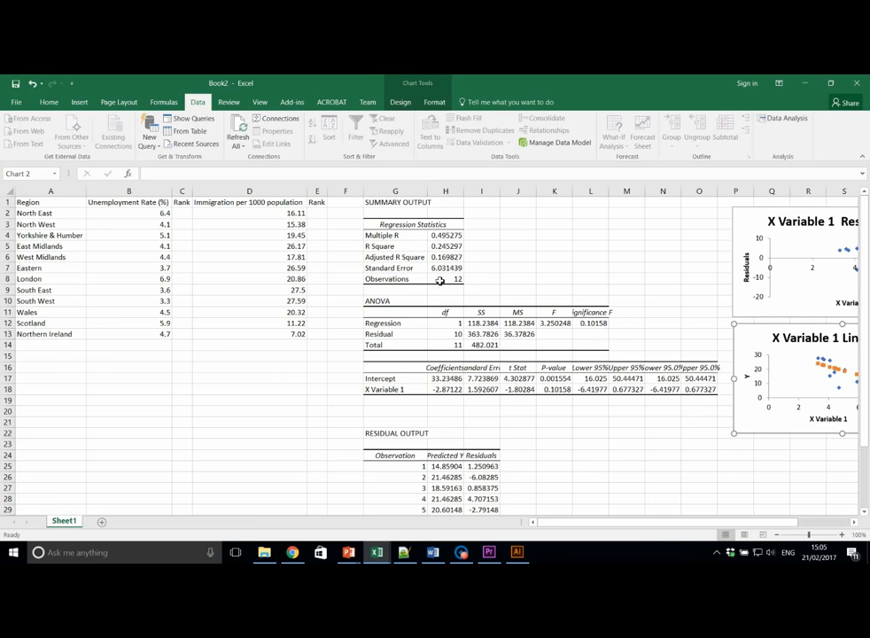
left_click(446, 245)
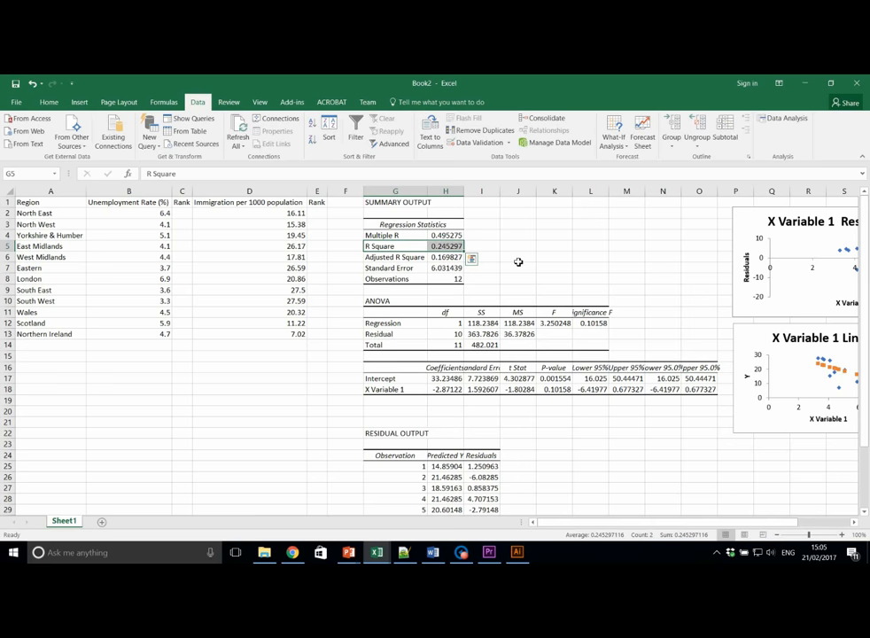
left_click(518, 259)
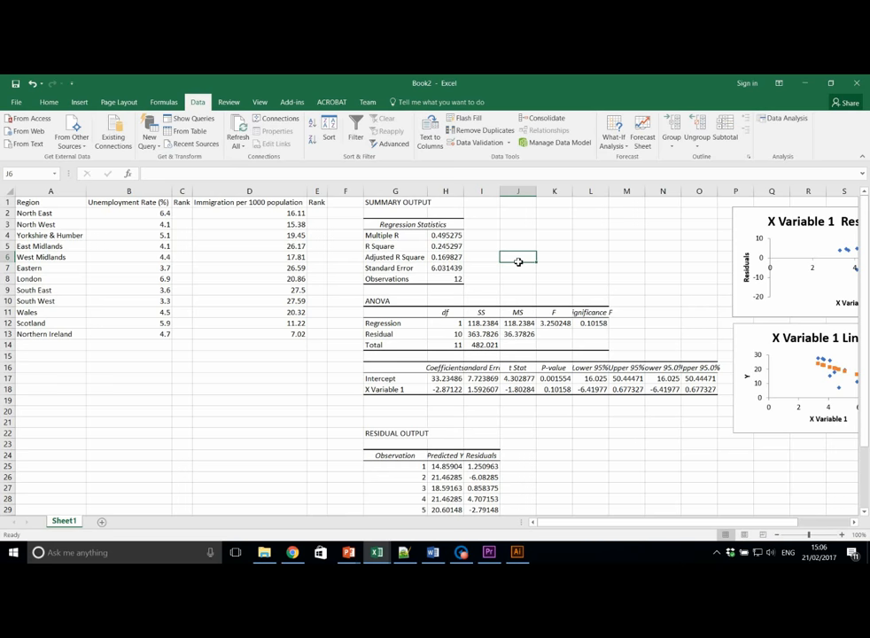
scroll("right", 3)
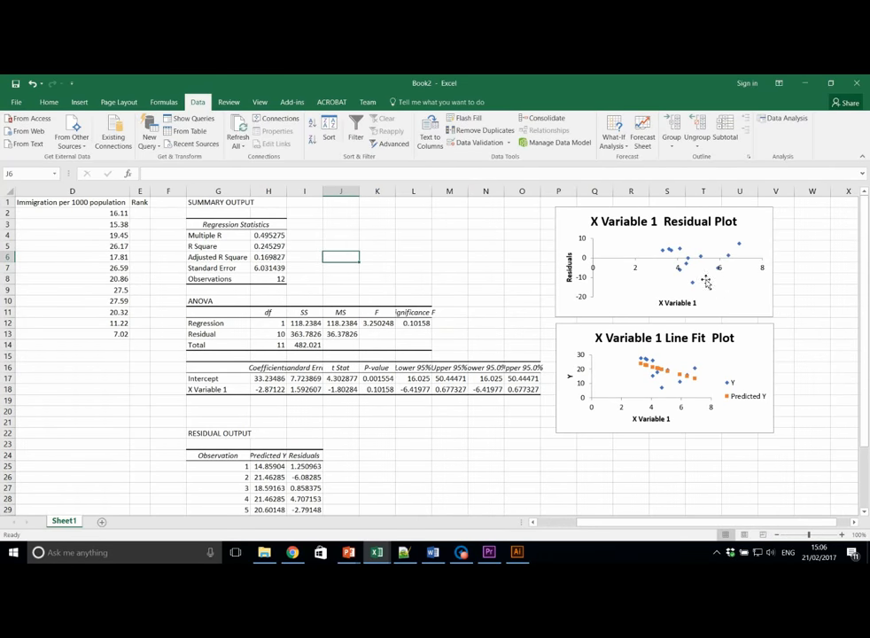
scroll("down", 3)
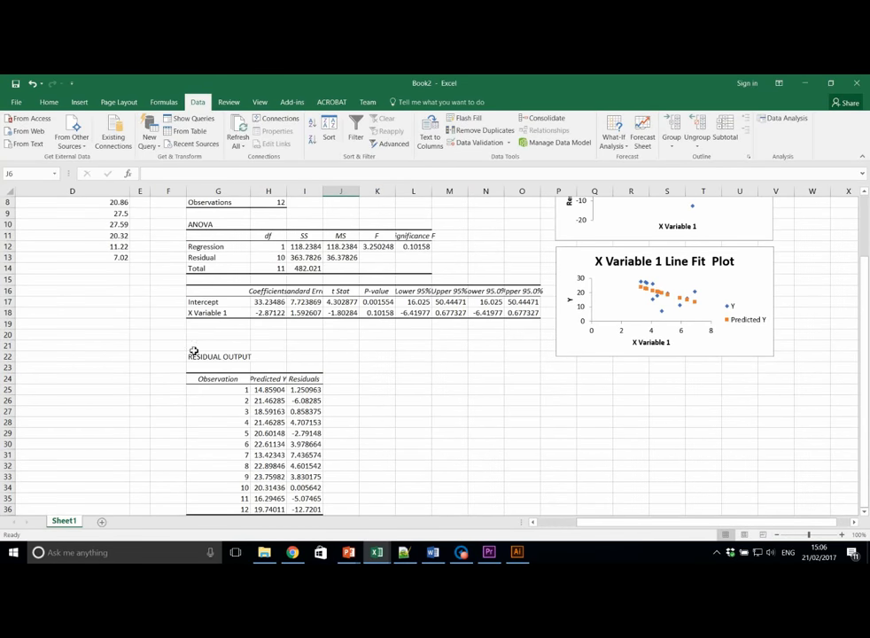
mouse_move(521, 371)
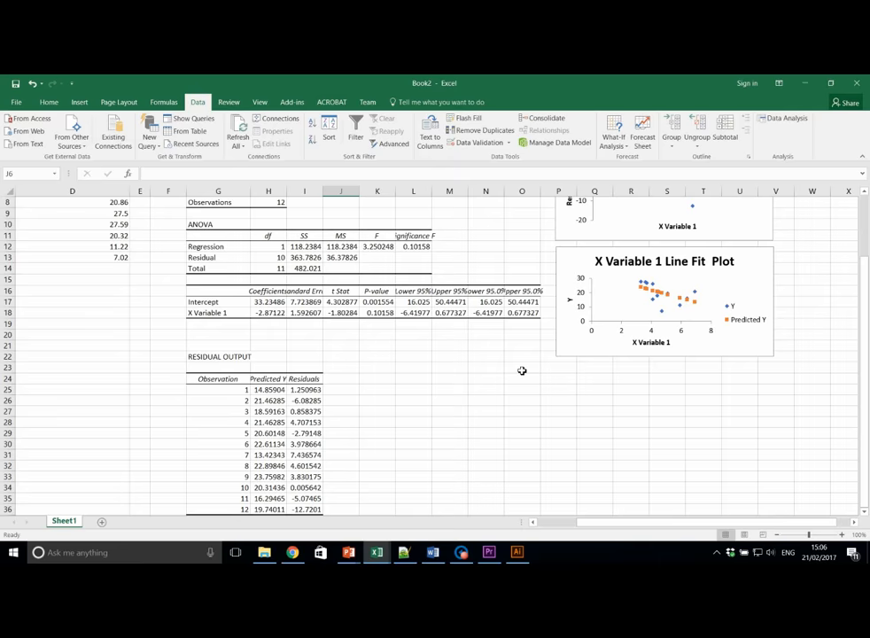
scroll("up", 3)
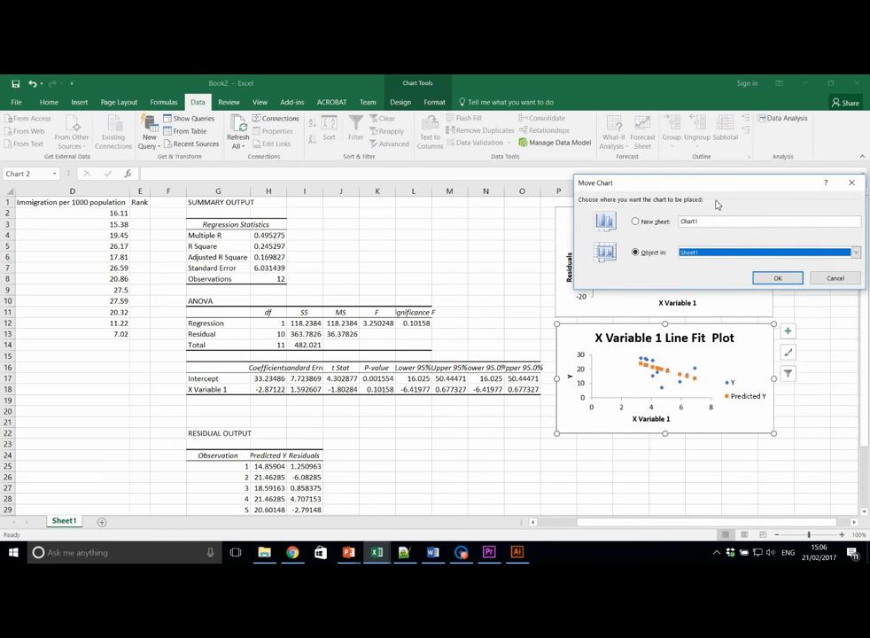
- Move the line fit plot to a new sheet named Regression
left_click(634, 221)
type("Regression")
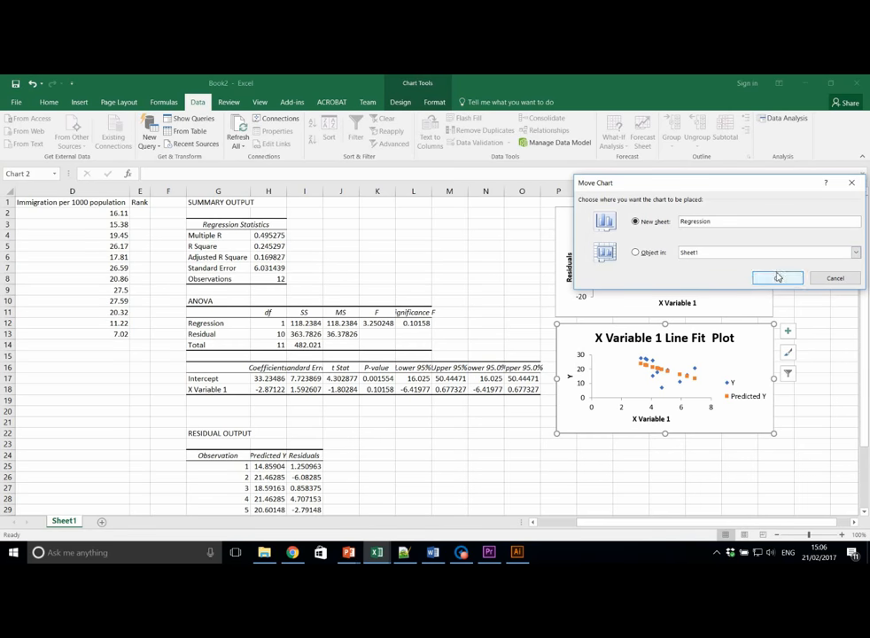
left_click(777, 276)
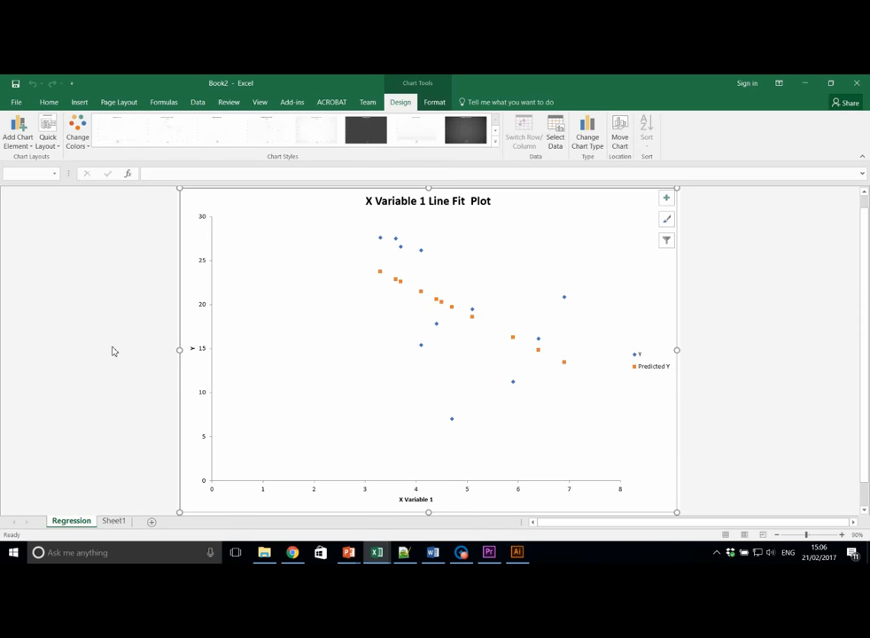
mouse_move(353, 309)
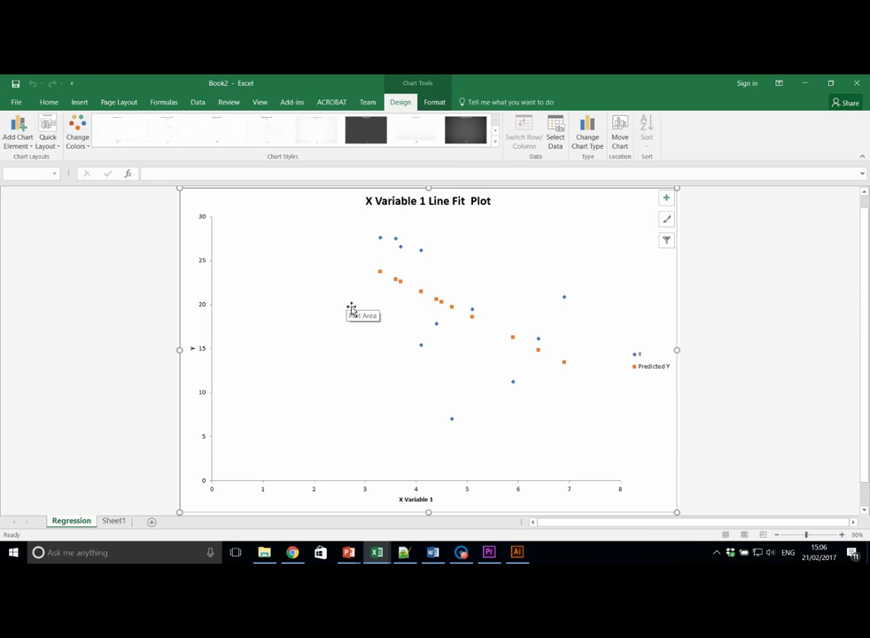
- Add a linear trendline to the Predicted Y series showing y = -2.8712x + 33.235 and R² = 1
left_click(450, 309)
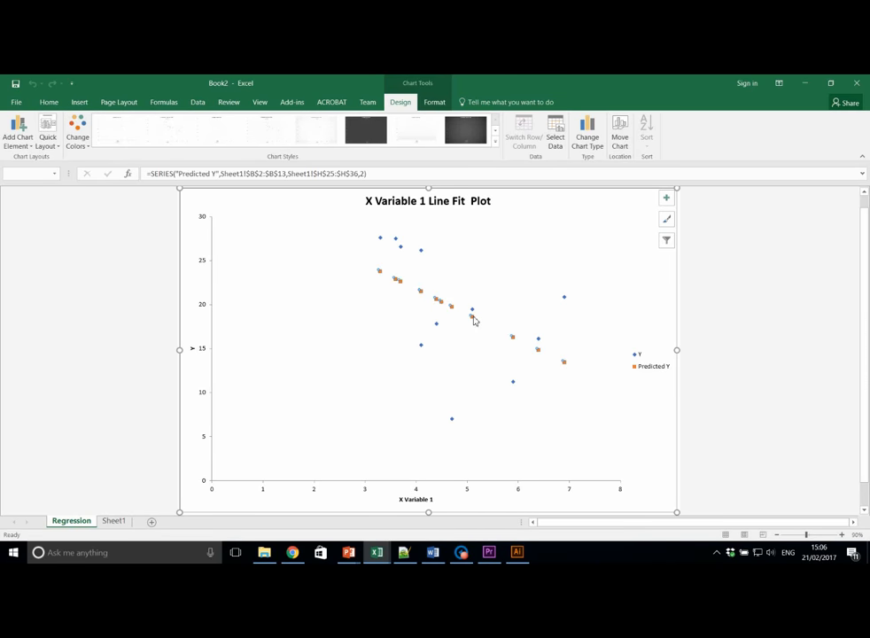
right_click(472, 310)
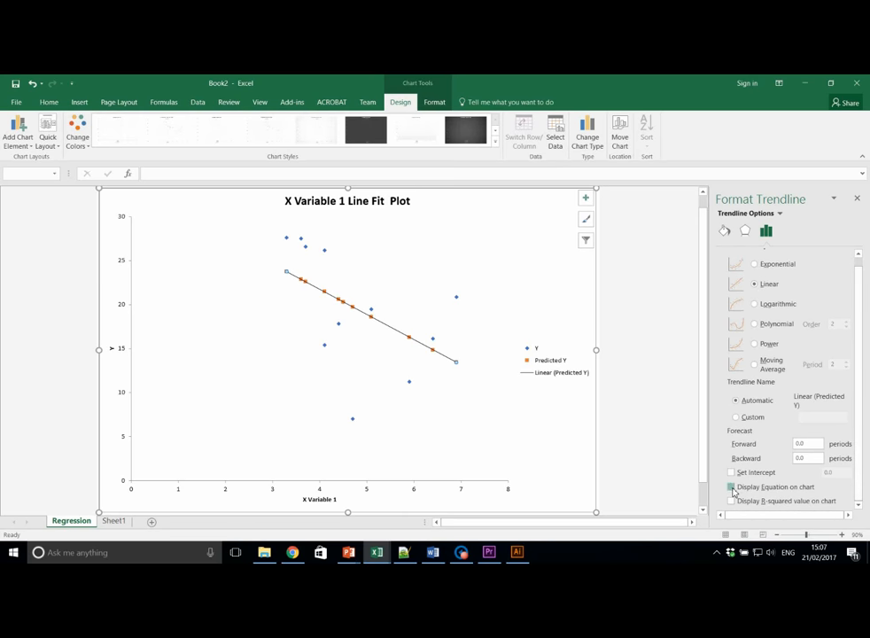
left_click(732, 486)
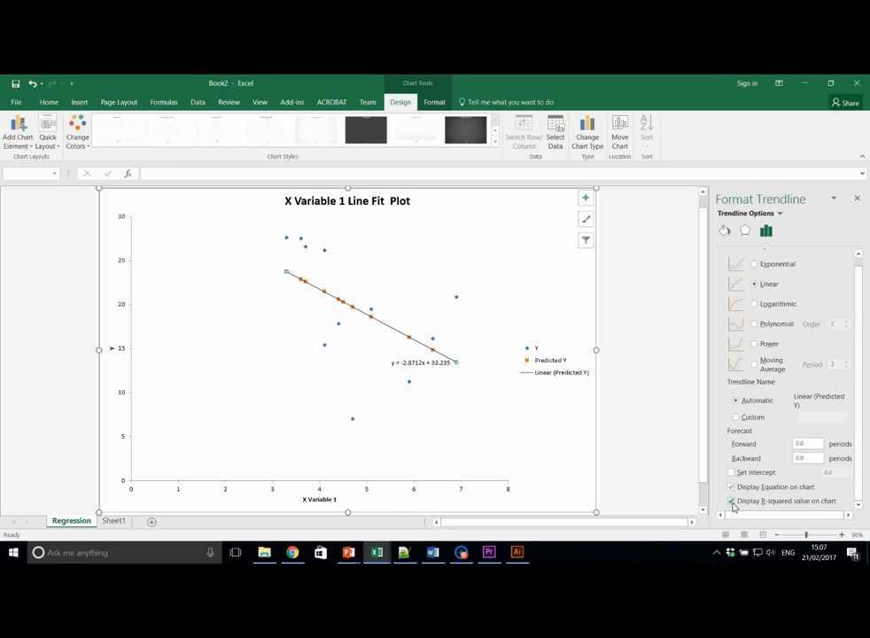
left_click(734, 500)
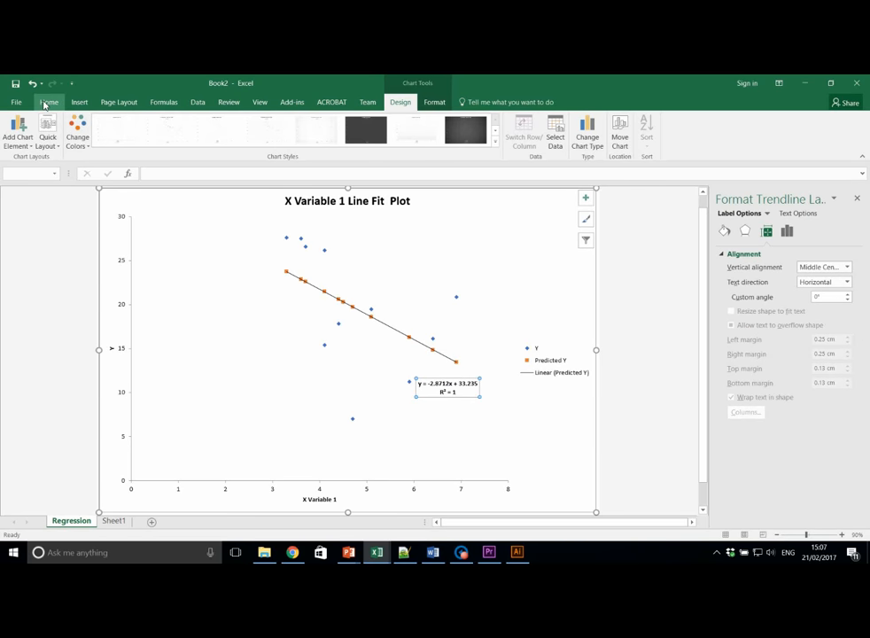
- Enlarge the trendline equation label and position it below the line, lower middle
left_click(49, 101)
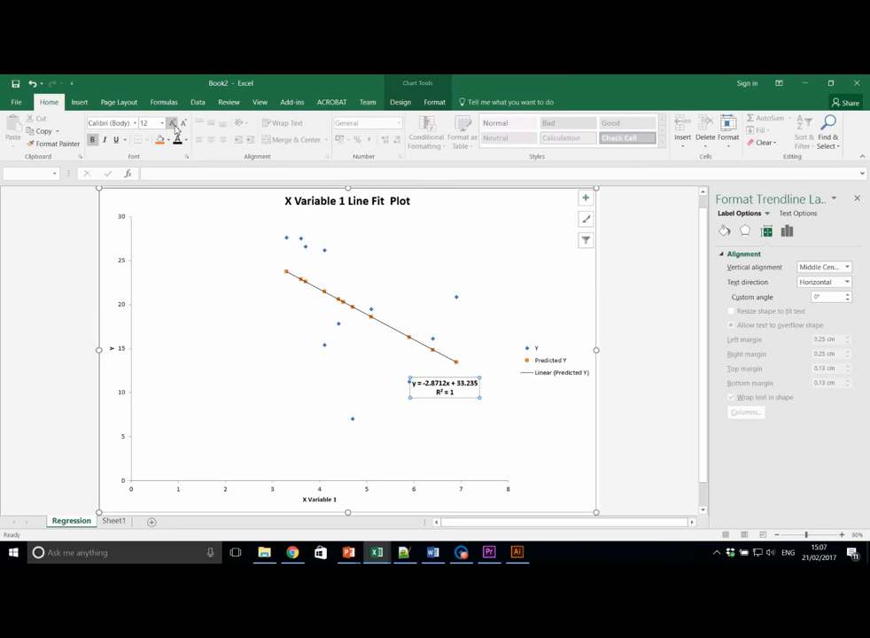
left_click(170, 124)
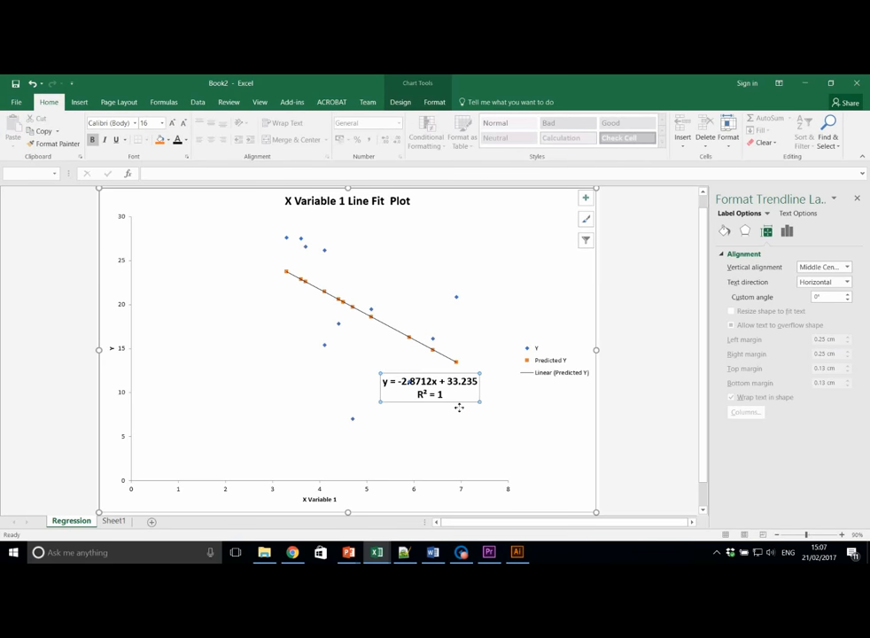
left_click_drag(428, 386, 435, 415)
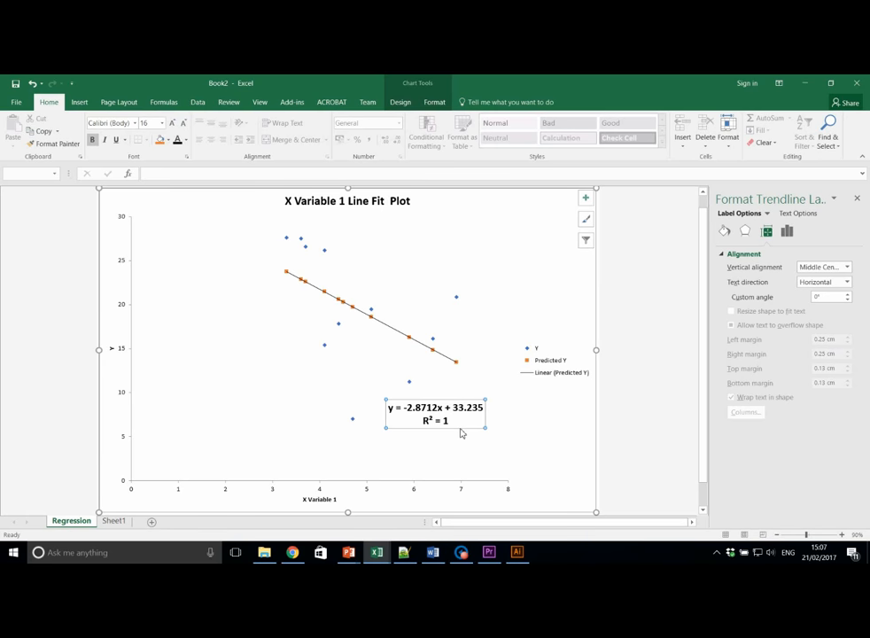
mouse_move(526, 489)
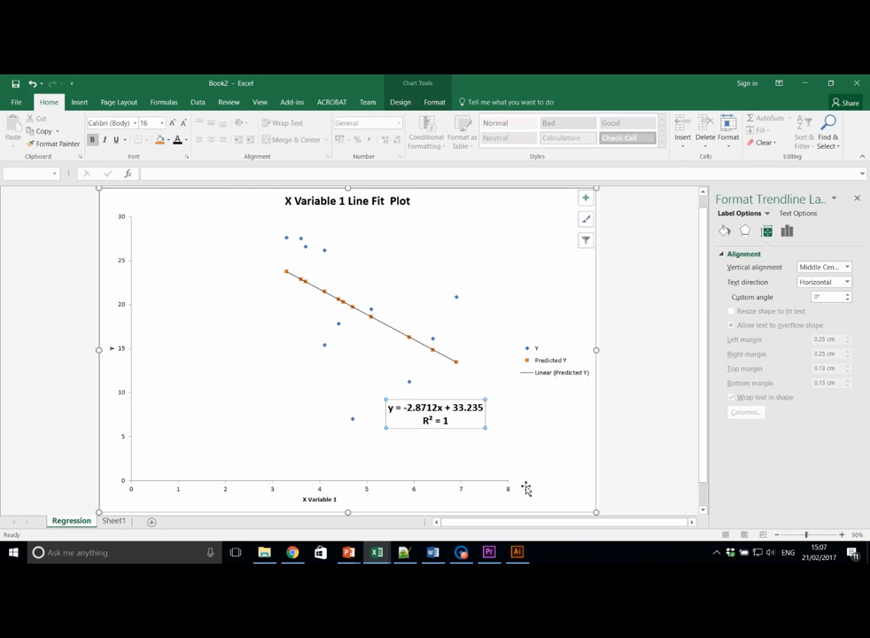
mouse_move(524, 489)
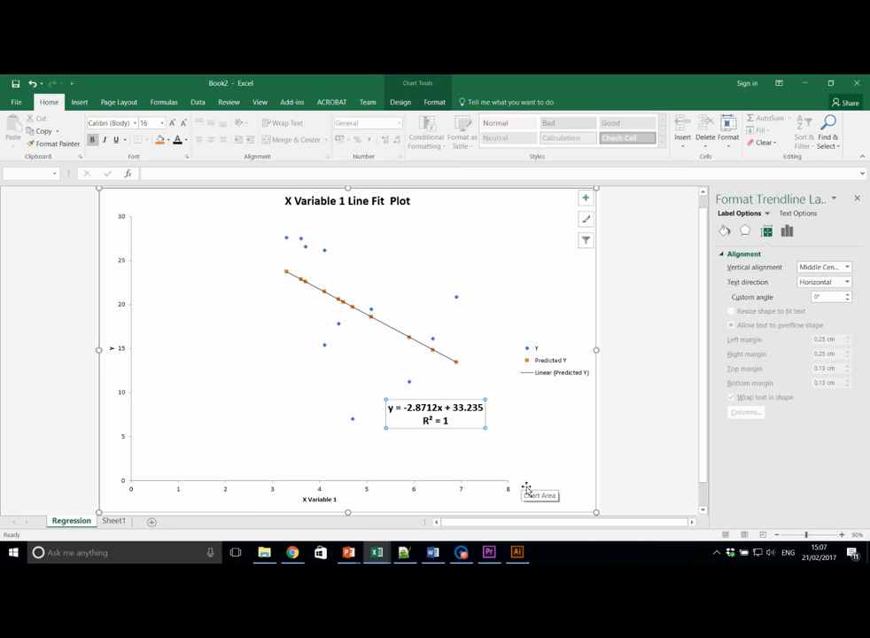
mouse_move(592, 439)
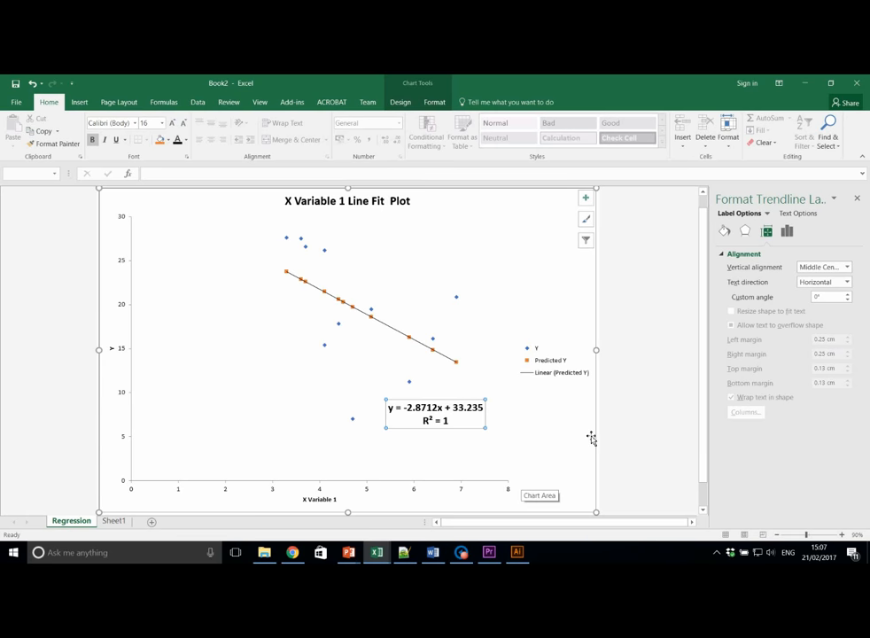
mouse_move(611, 447)
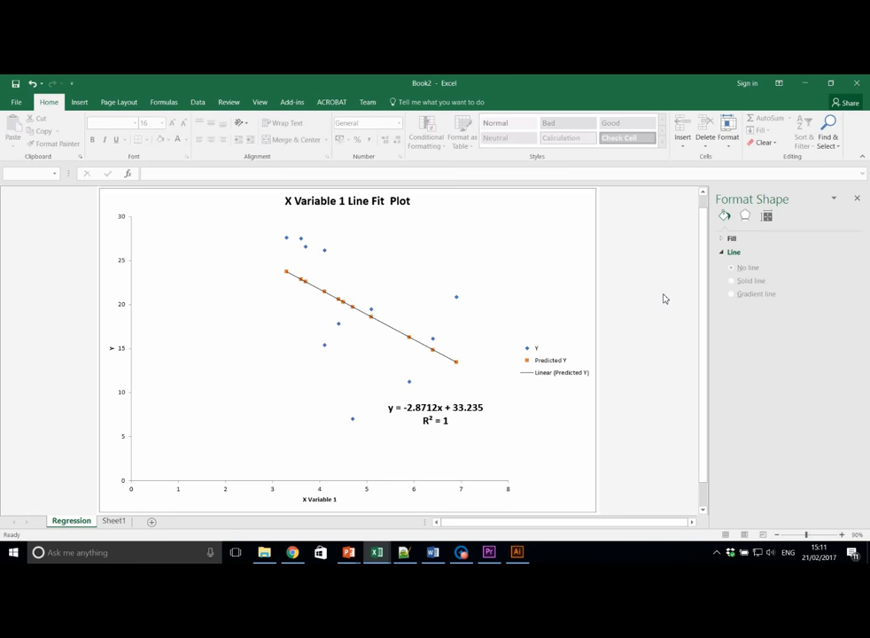
mouse_move(205, 475)
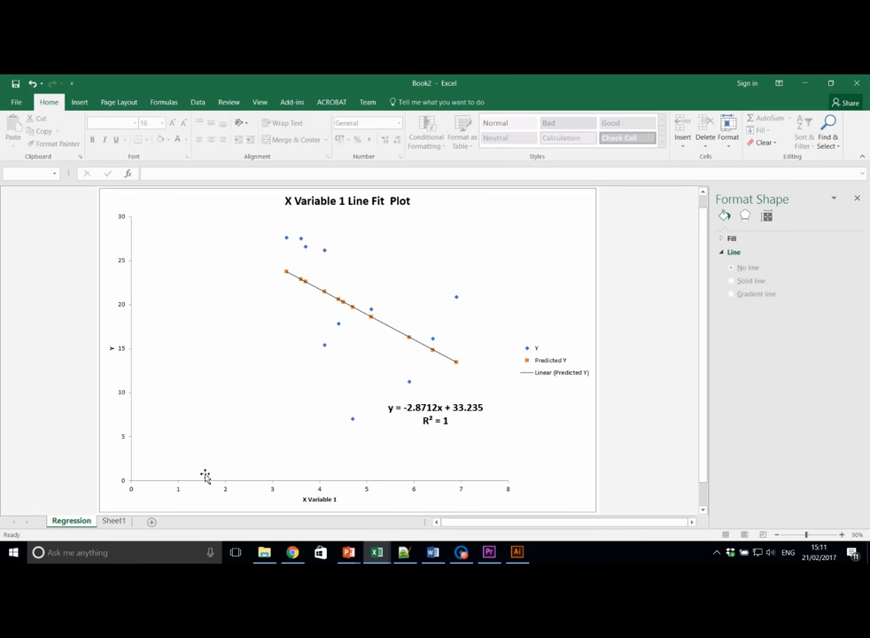
- On Sheet1 insert a scatter chart of the unemployment rate and immigration columns
left_click(113, 521)
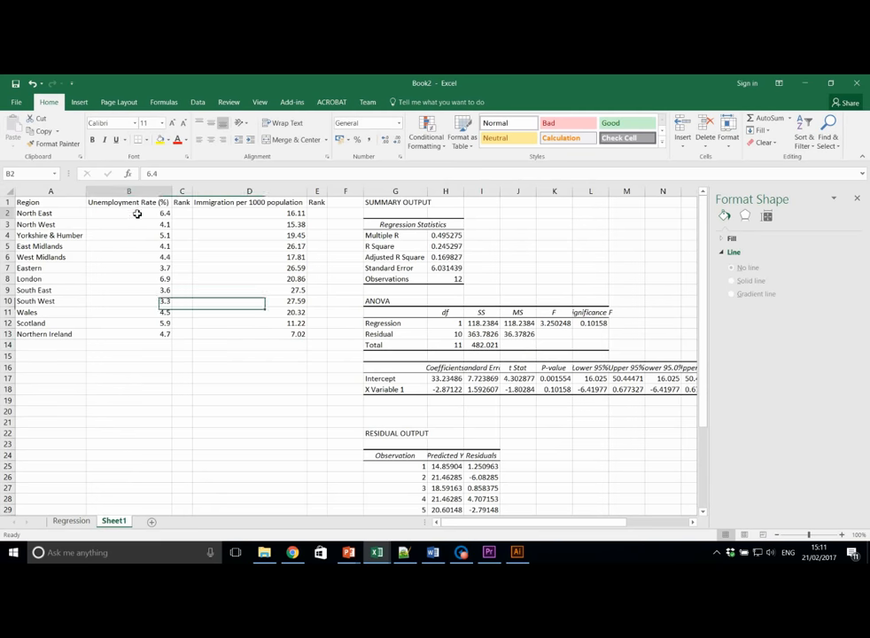
left_click_drag(127, 212, 127, 334)
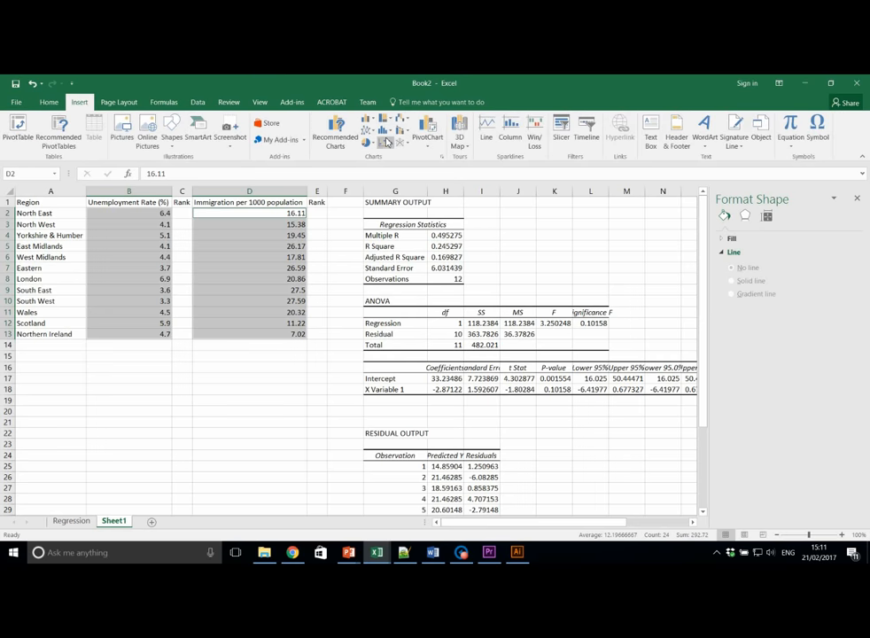
left_click(387, 124)
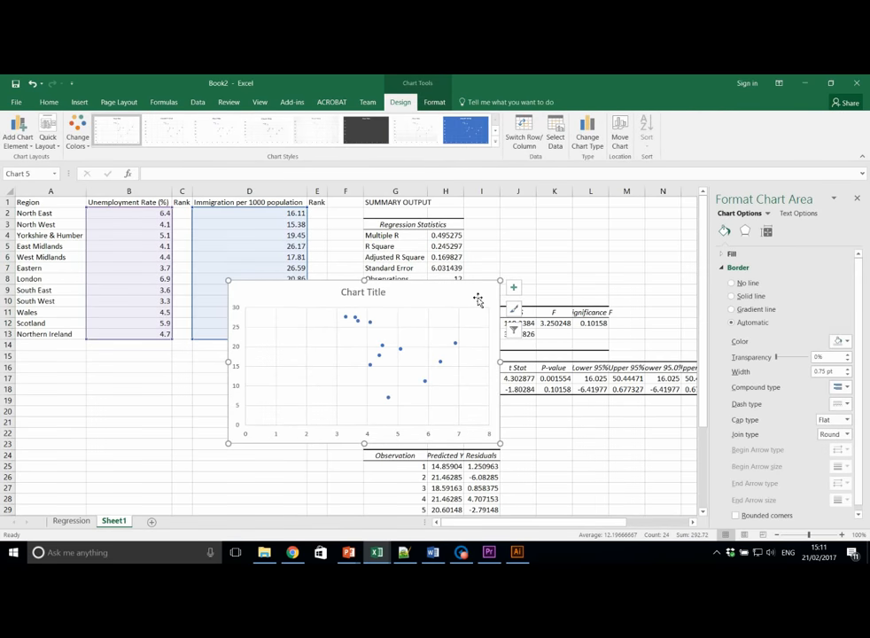
- Title the chart Unemployment vs. Immigration
double_click(364, 291)
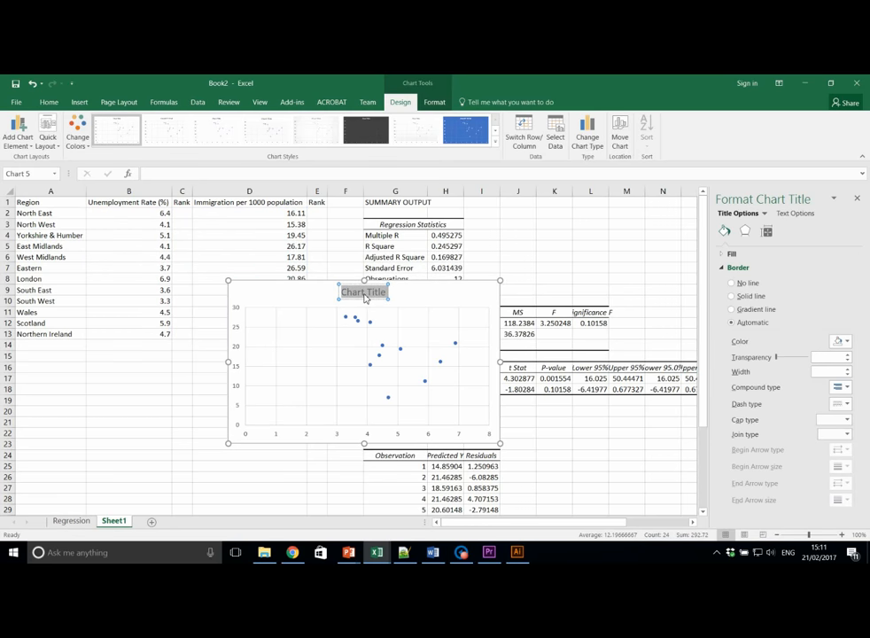
type("Unemployment vs.")
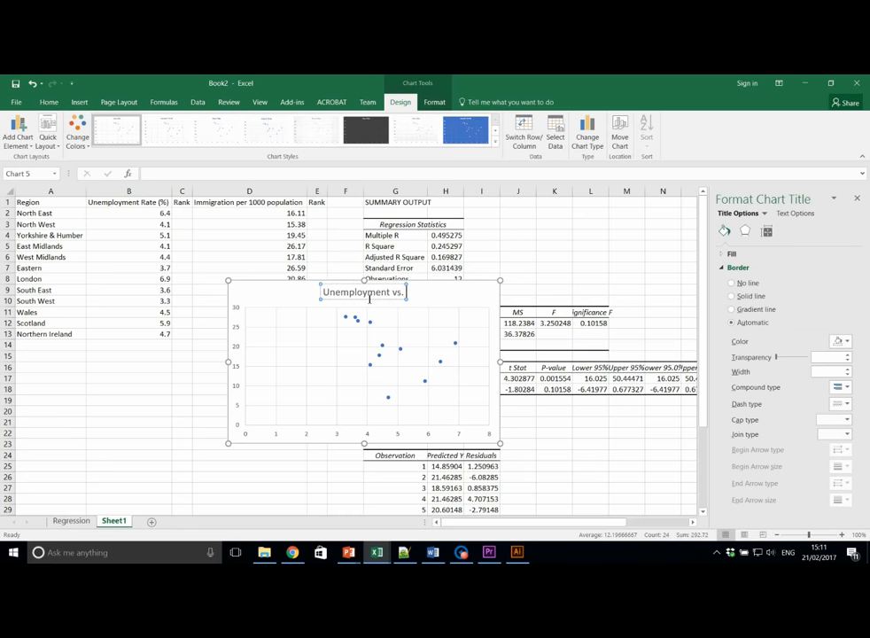
type("Immigration")
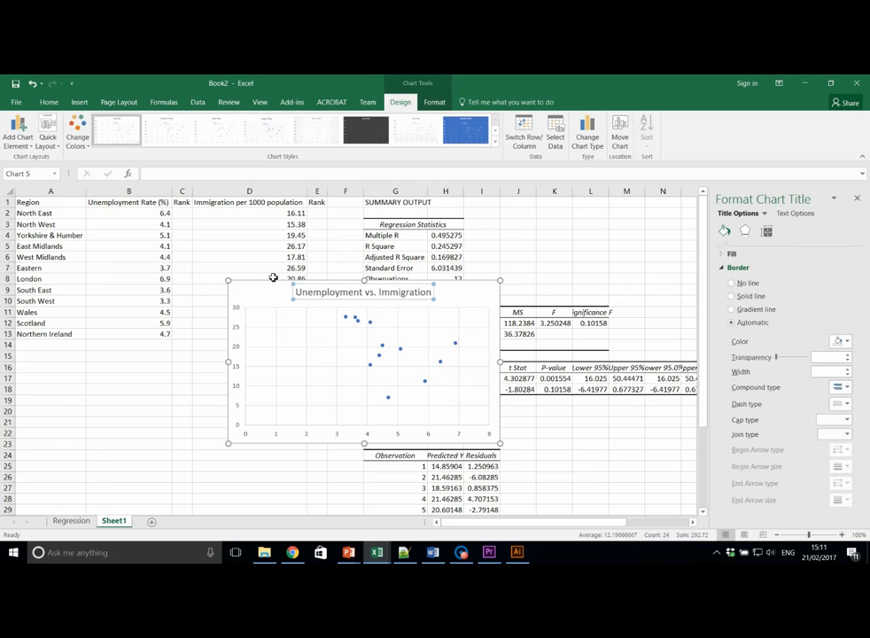
left_click(397, 371)
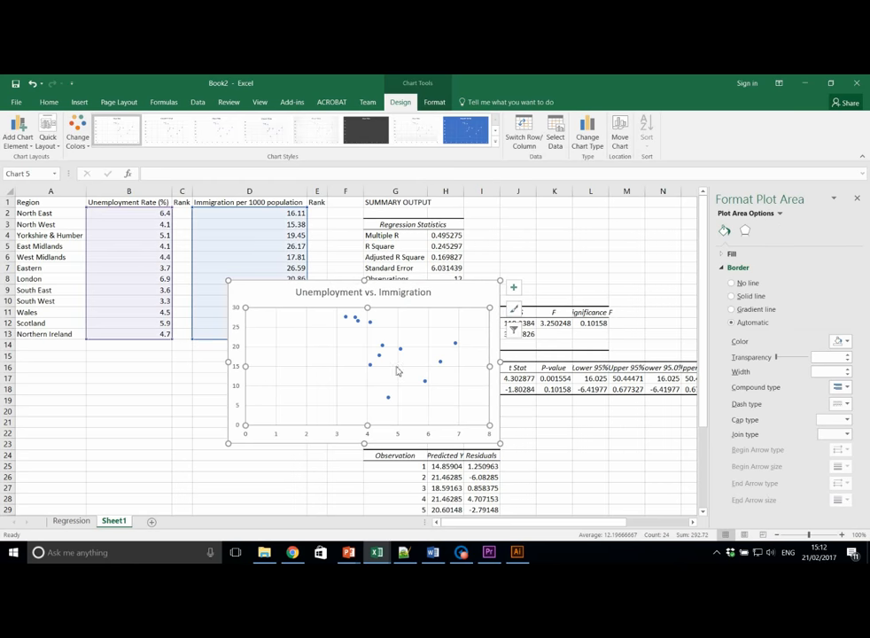
- Add axis titles, naming the horizontal Unemployment Rate (%) and selecting the vertical to rename
left_click(514, 287)
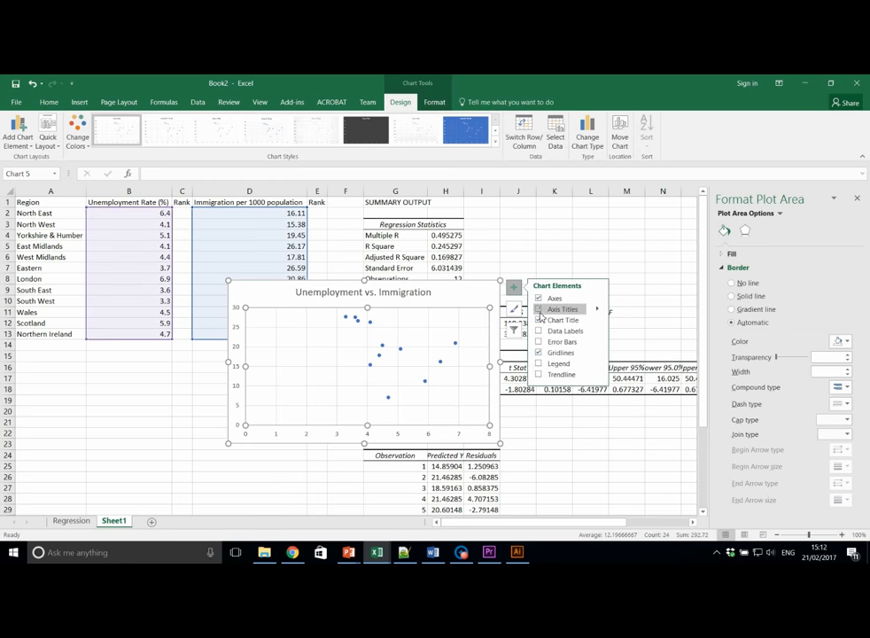
left_click(564, 308)
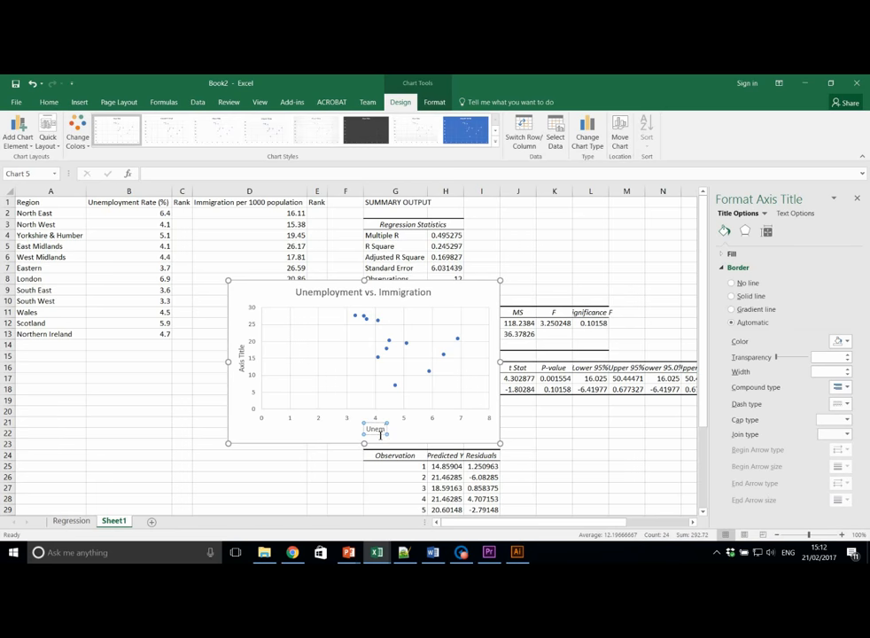
type("Unemployment")
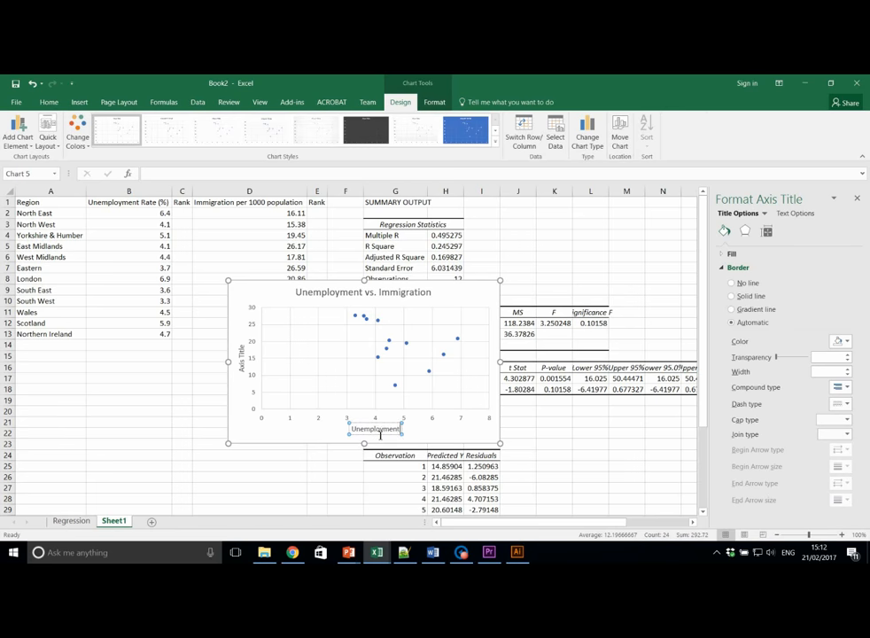
type("Rate (%")
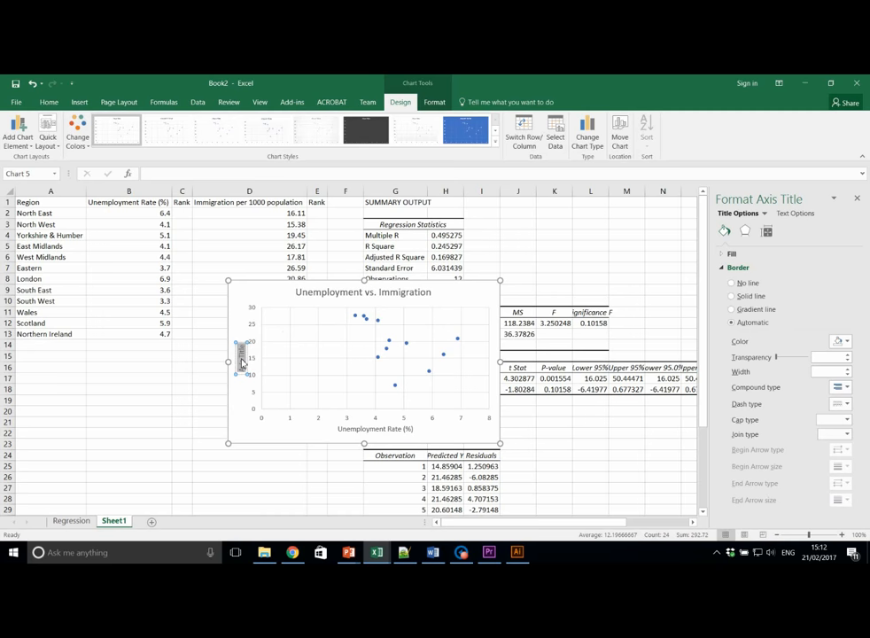
left_click(241, 363)
type("Immigration per 1000 population")
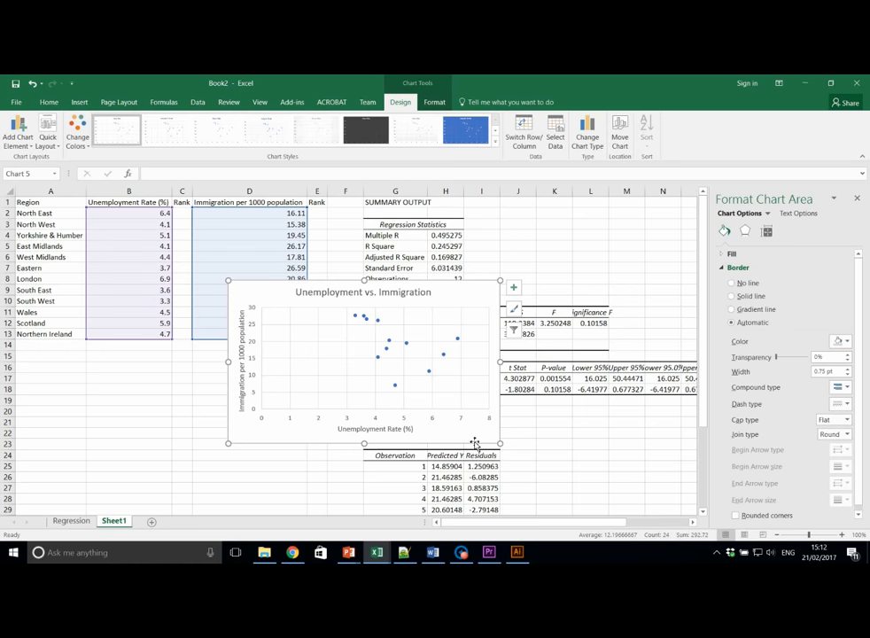
mouse_move(411, 315)
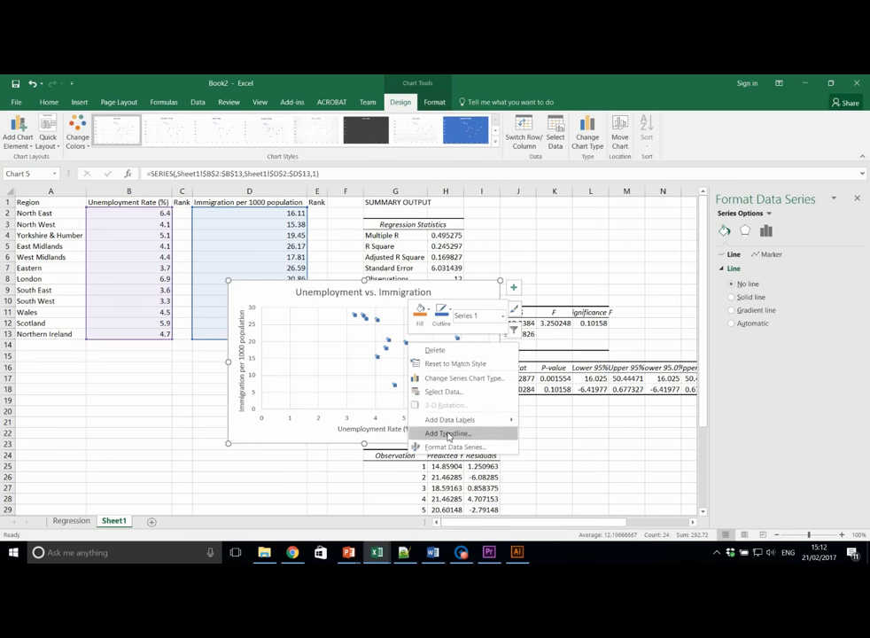
- Add a linear trendline with equation and R² label placed left of the points
left_click(449, 433)
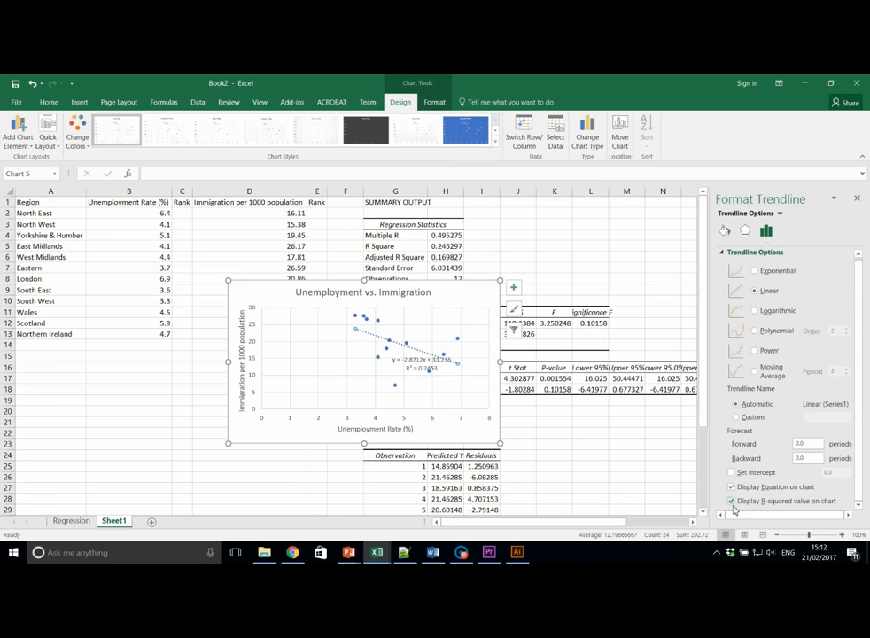
left_click(425, 364)
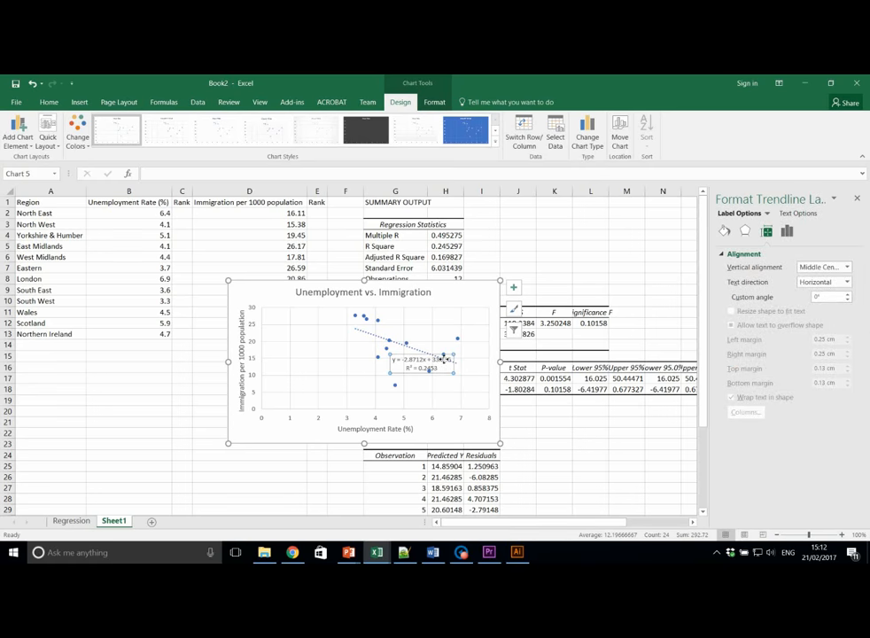
left_click_drag(422, 365, 333, 369)
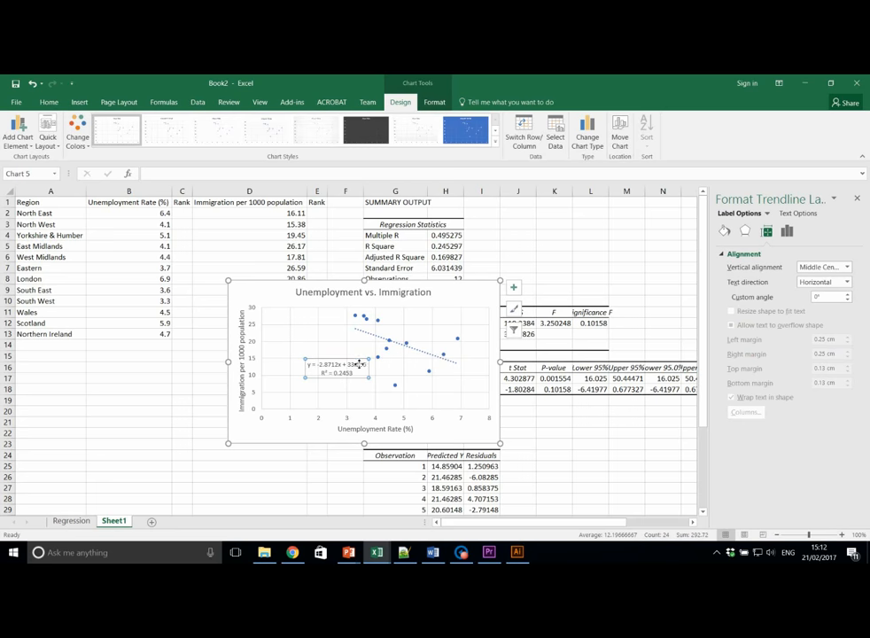